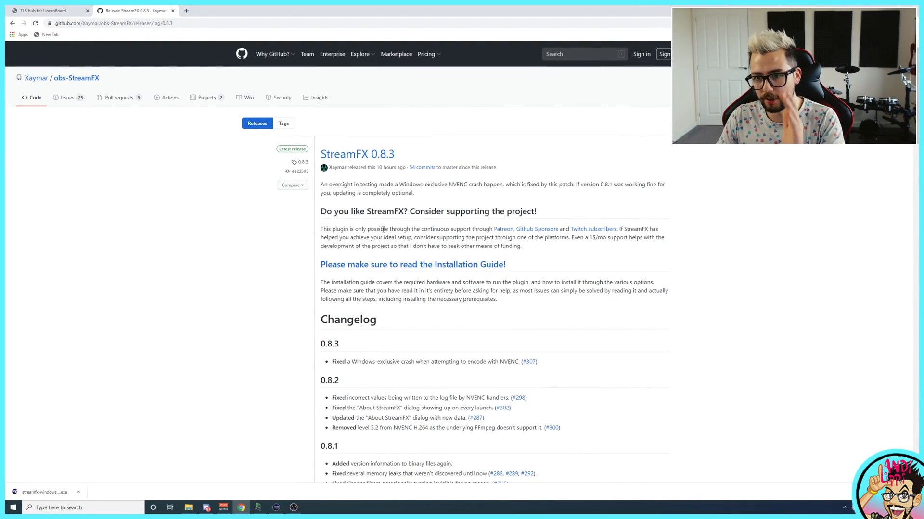
# Scroll to the StreamFX 0.8.3 release assets and download the Windows build.
pyautogui.scroll(-3)
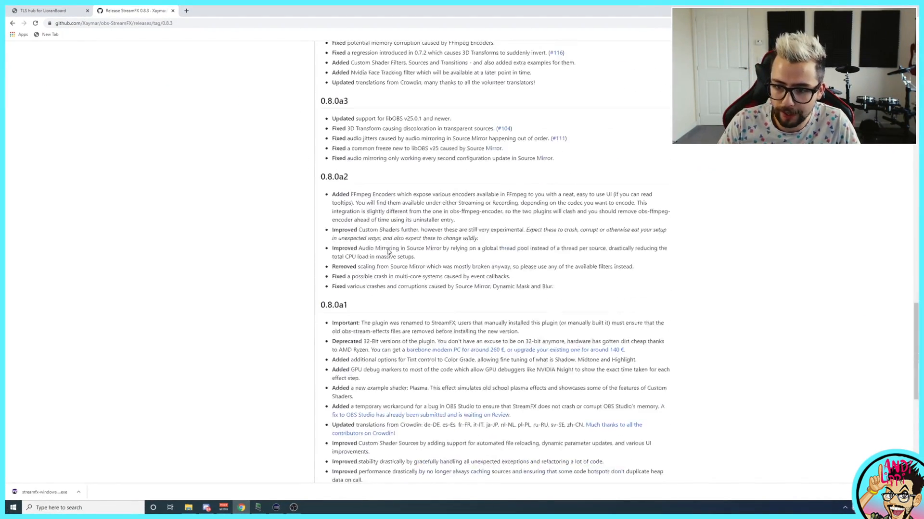
pyautogui.scroll(-3)
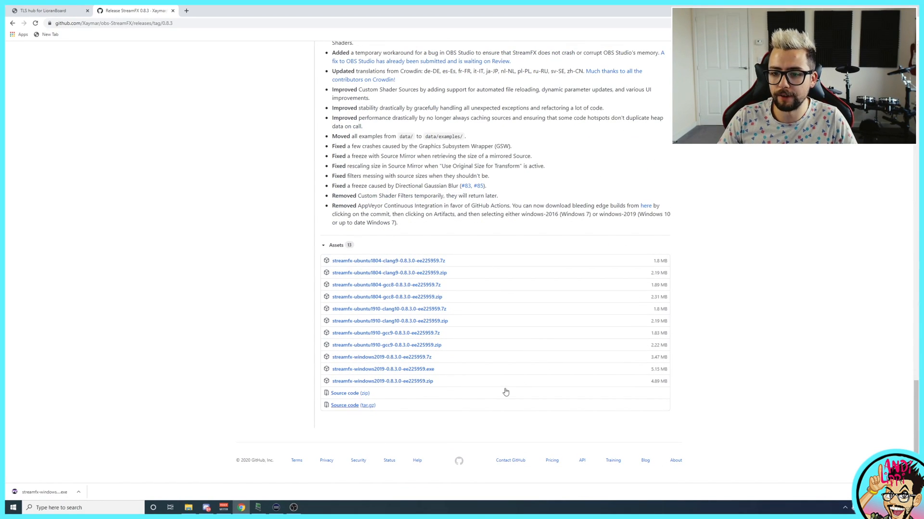
pyautogui.moveTo(406, 388)
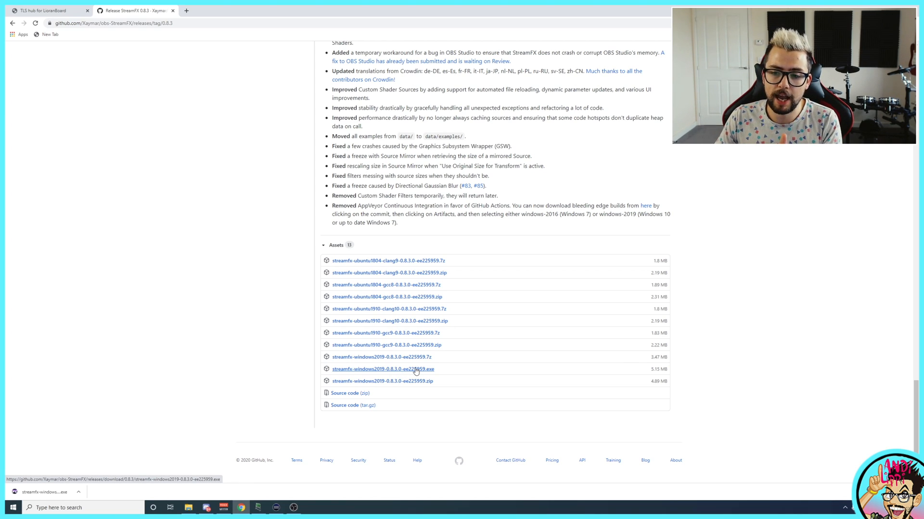
pyautogui.moveTo(415, 359)
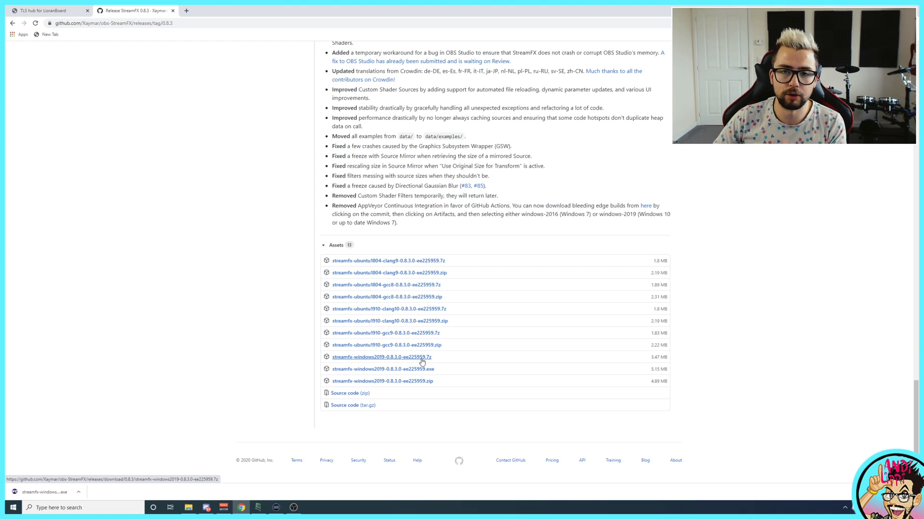
pyautogui.click(381, 381)
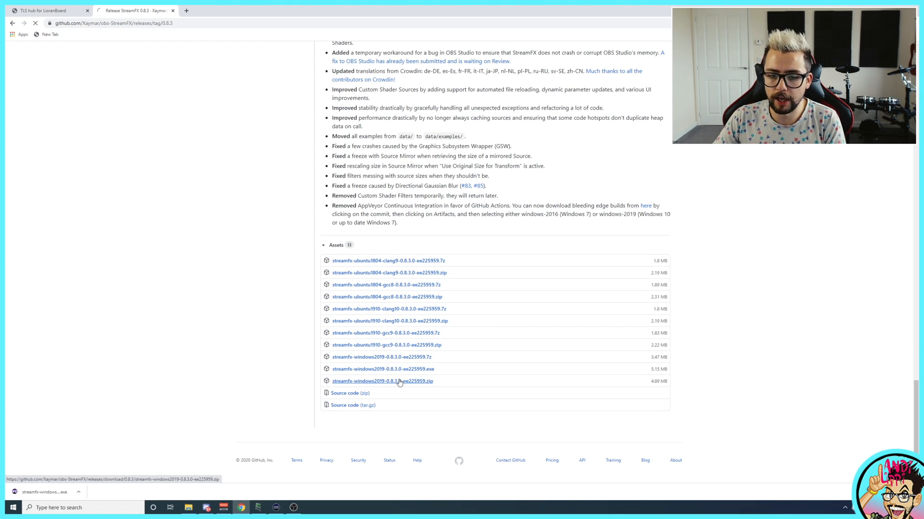
pyautogui.click(381, 381)
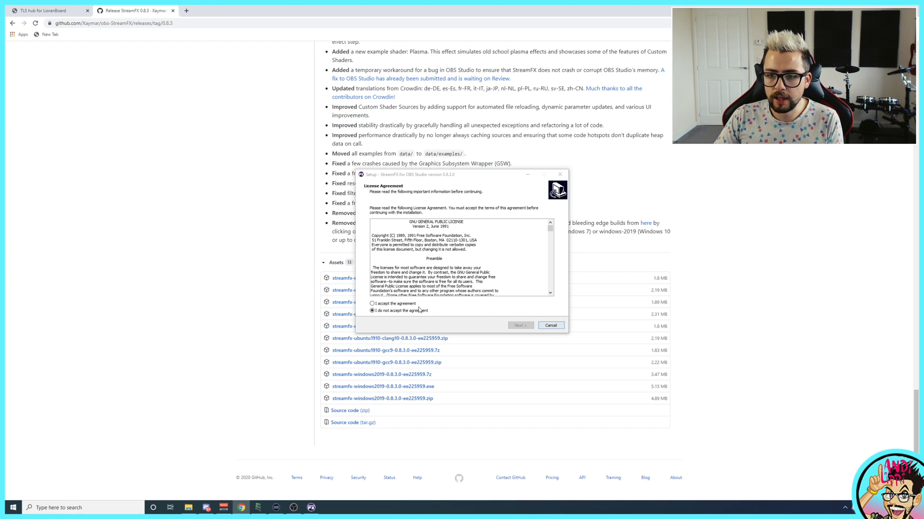
# Exit the StreamFX installer and browse to Local Disk (C:) > Program Files.
pyautogui.click(551, 326)
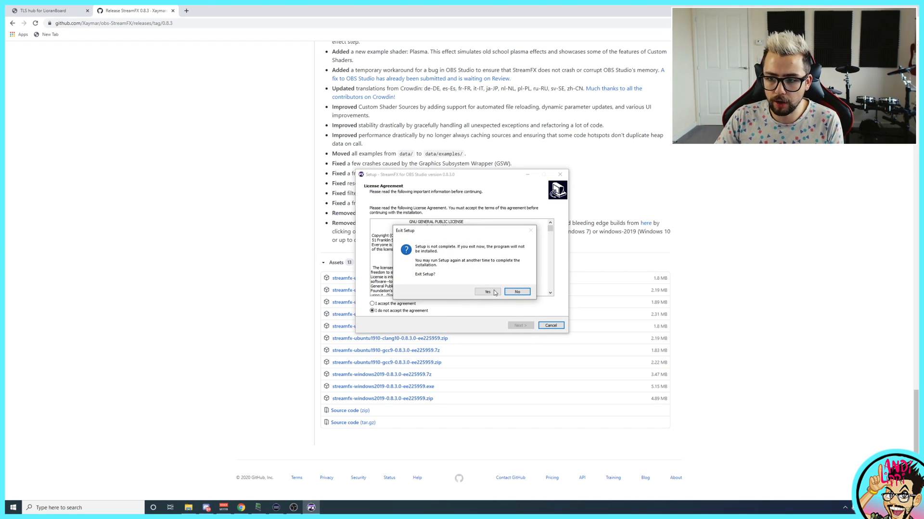
pyautogui.click(488, 292)
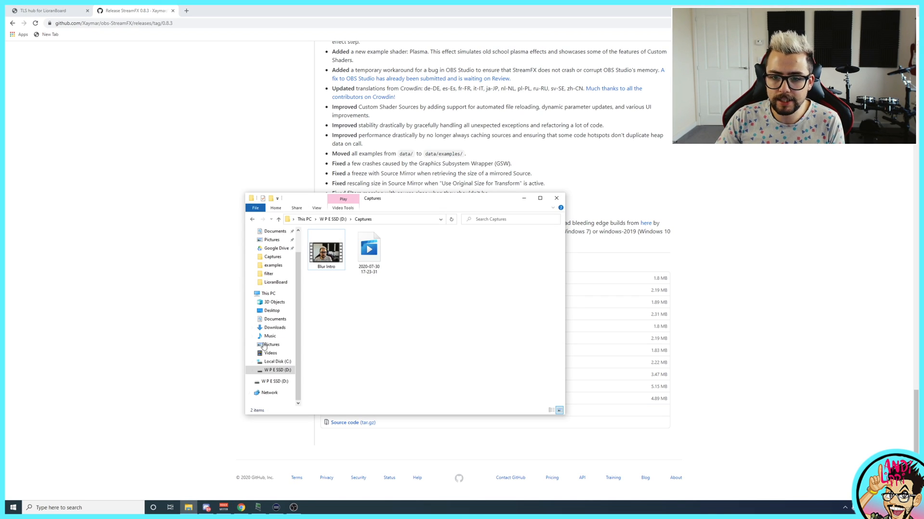
pyautogui.click(268, 293)
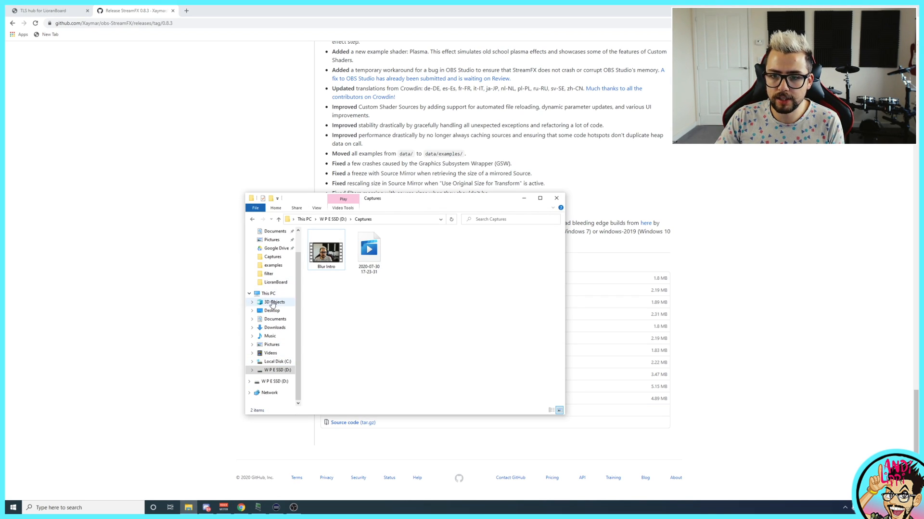
pyautogui.click(277, 361)
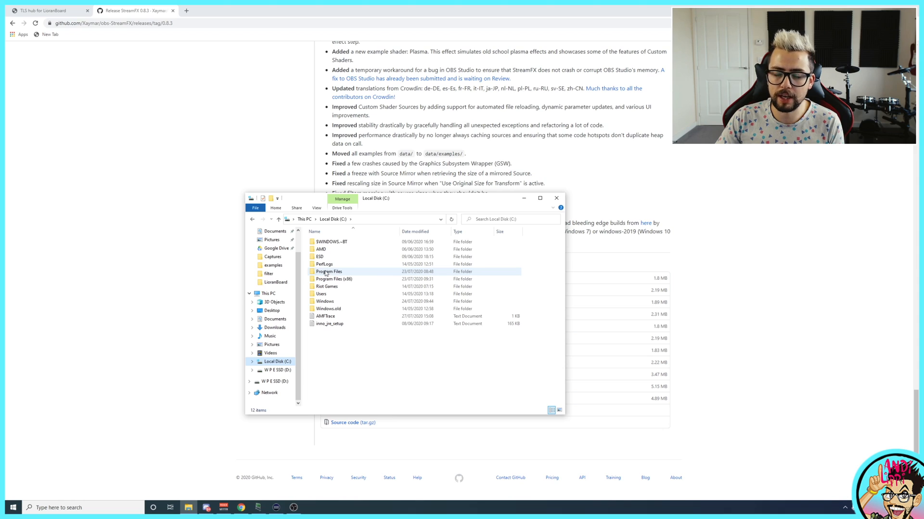
pyautogui.doubleClick(328, 271)
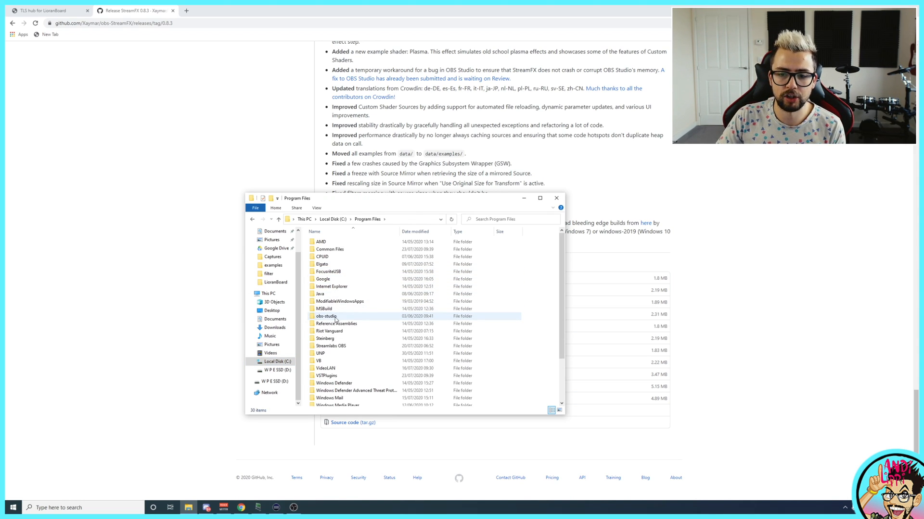
pyautogui.moveTo(326, 317)
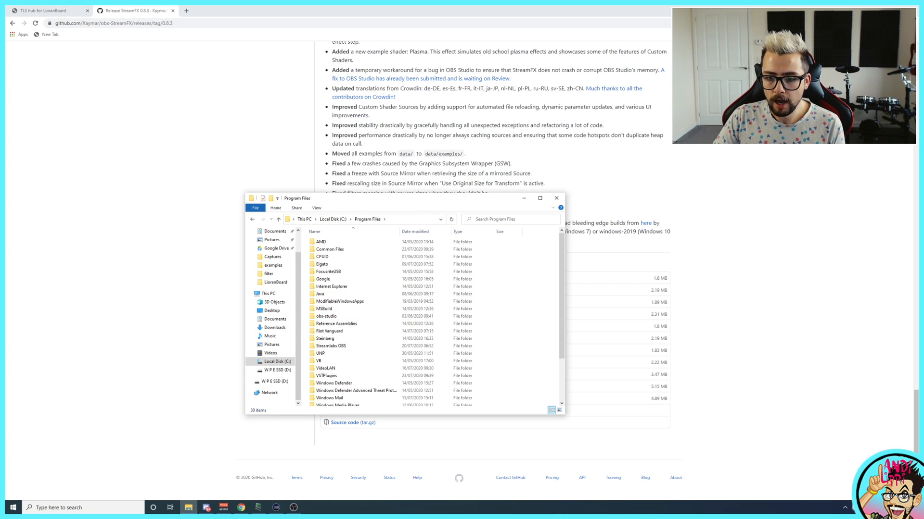
pyautogui.click(293, 507)
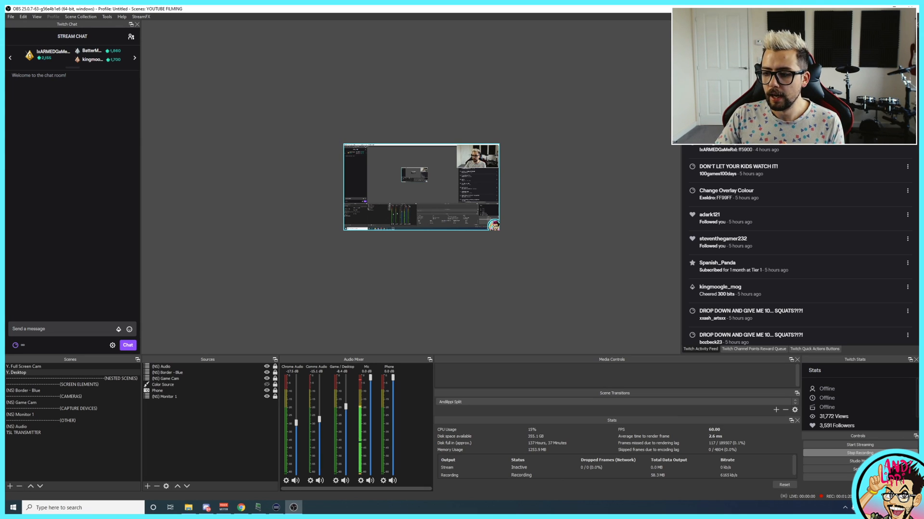
# Enable Studio Mode and check that the StreamFX menu is available.
pyautogui.click(859, 461)
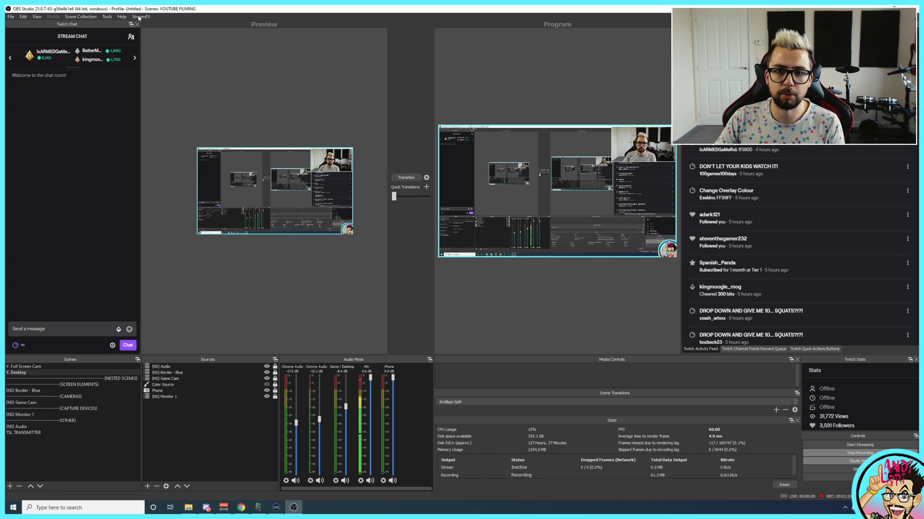
pyautogui.click(141, 16)
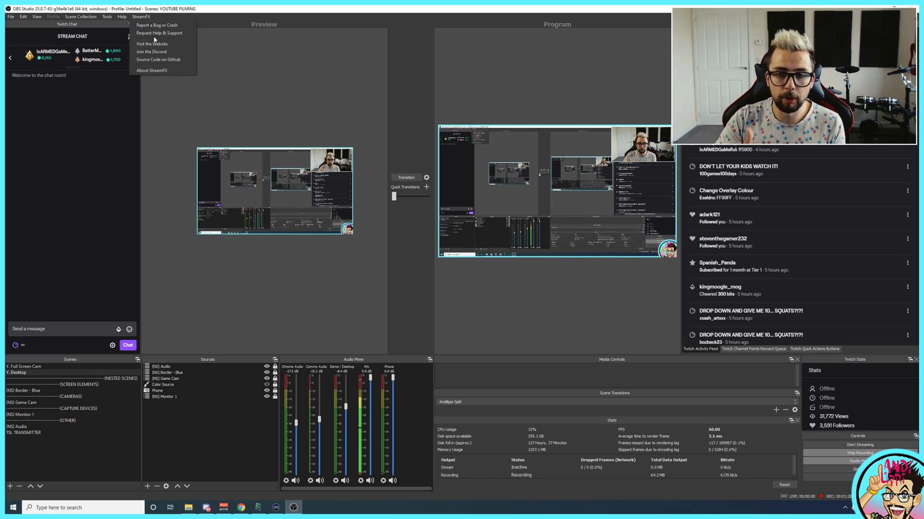
pyautogui.moveTo(152, 51)
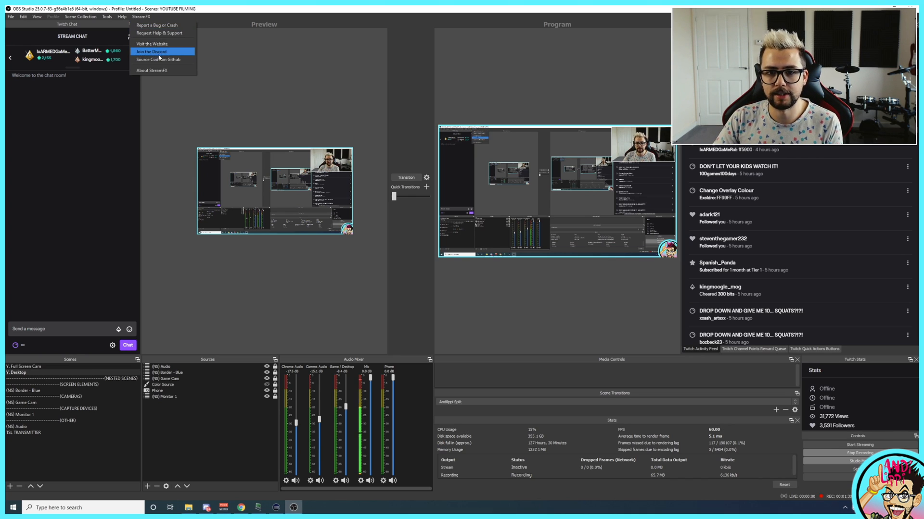
pyautogui.moveTo(273, 119)
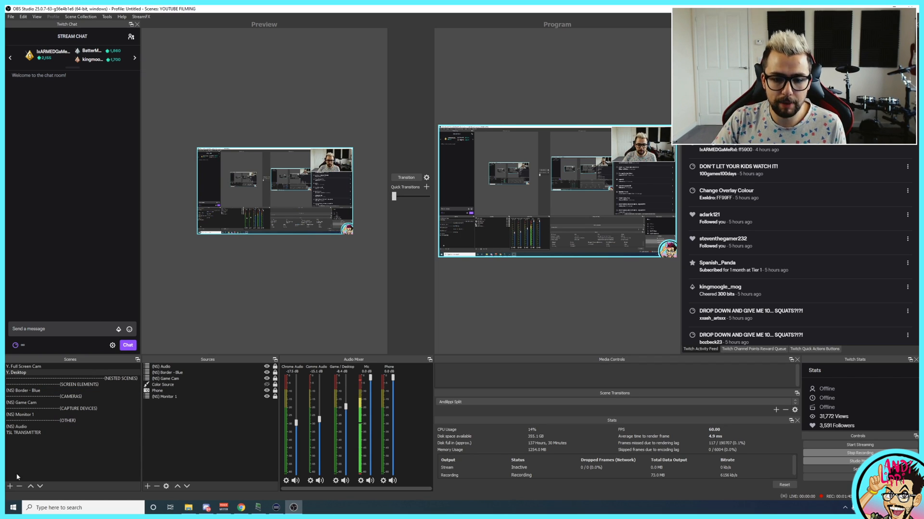
# Add a 'Blurred Cam' scene holding the existing Cam 1 video capture device.
pyautogui.click(10, 487)
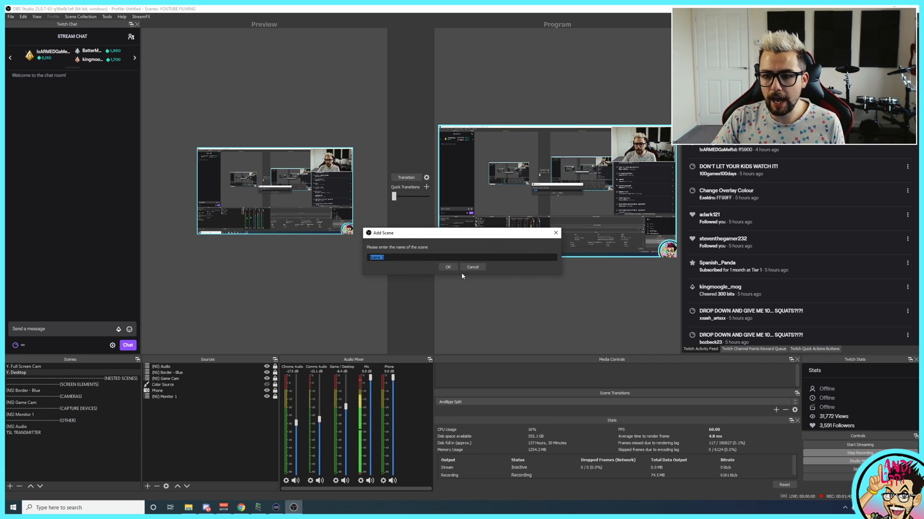
pyautogui.write('Blurre')
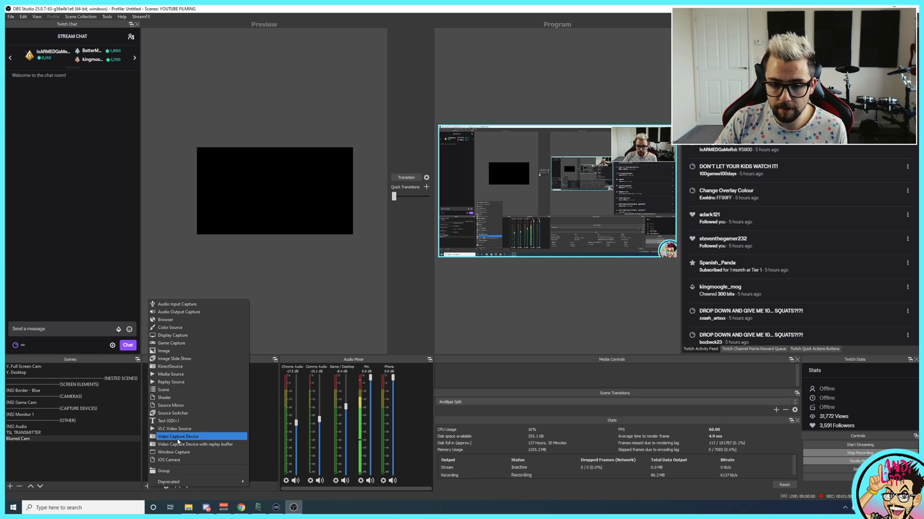
pyautogui.click(178, 436)
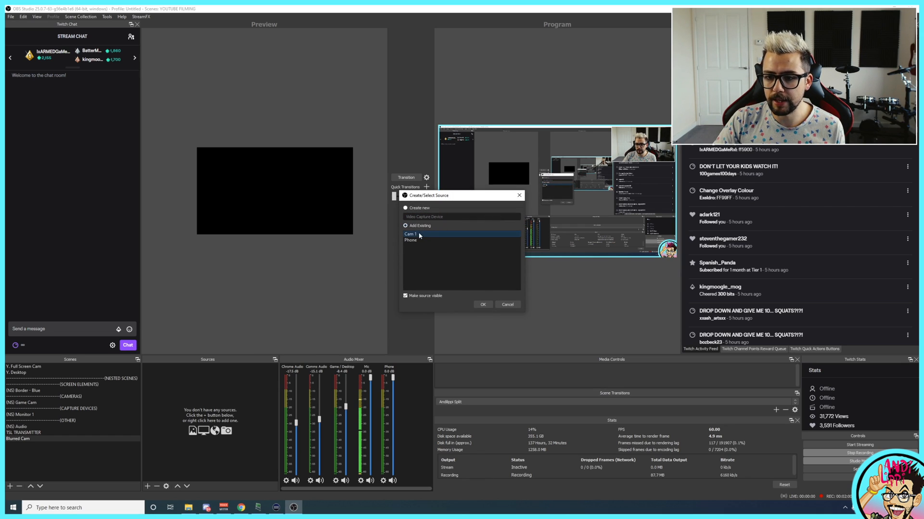
pyautogui.click(483, 305)
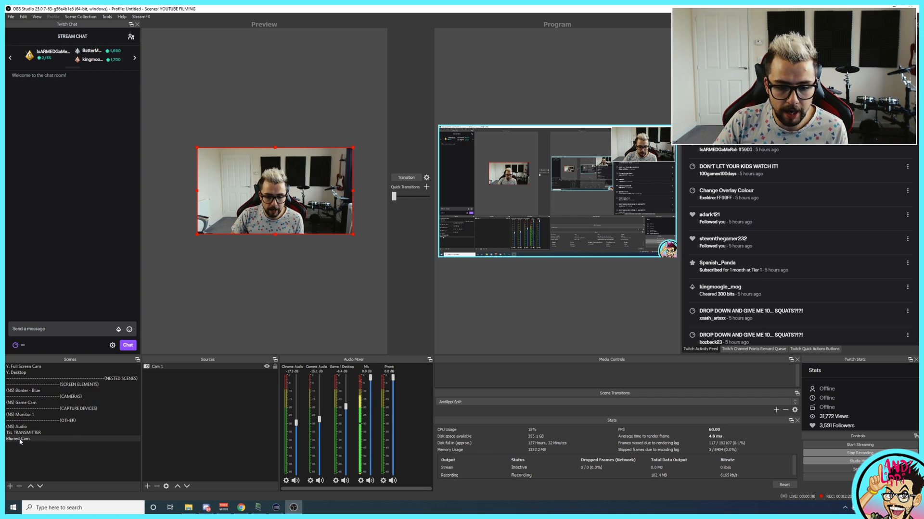
# Open the Blurred Cam scene's filters and add a Blur filter with its default name.
pyautogui.rightClick(18, 439)
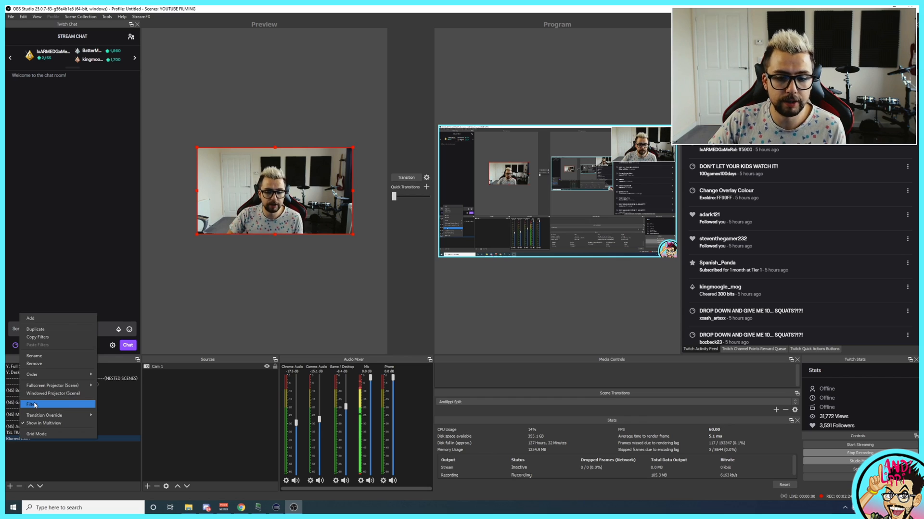
pyautogui.click(31, 404)
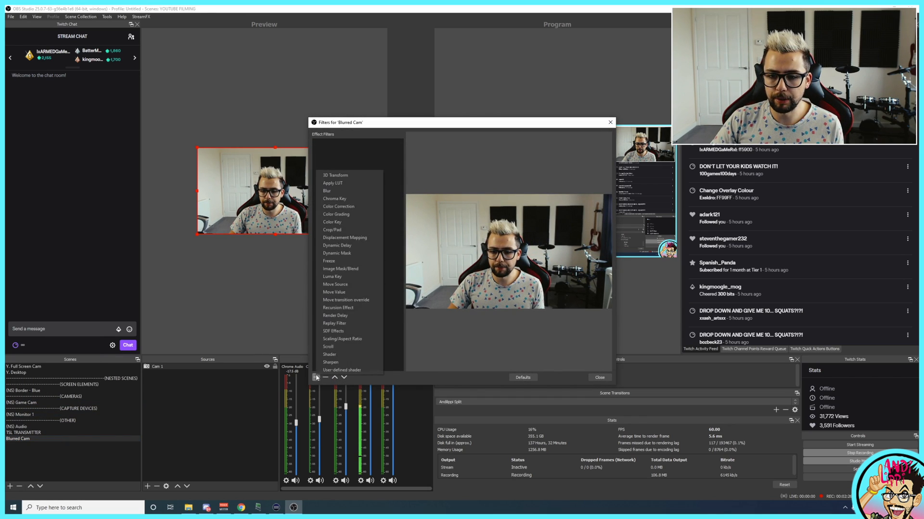
pyautogui.click(327, 191)
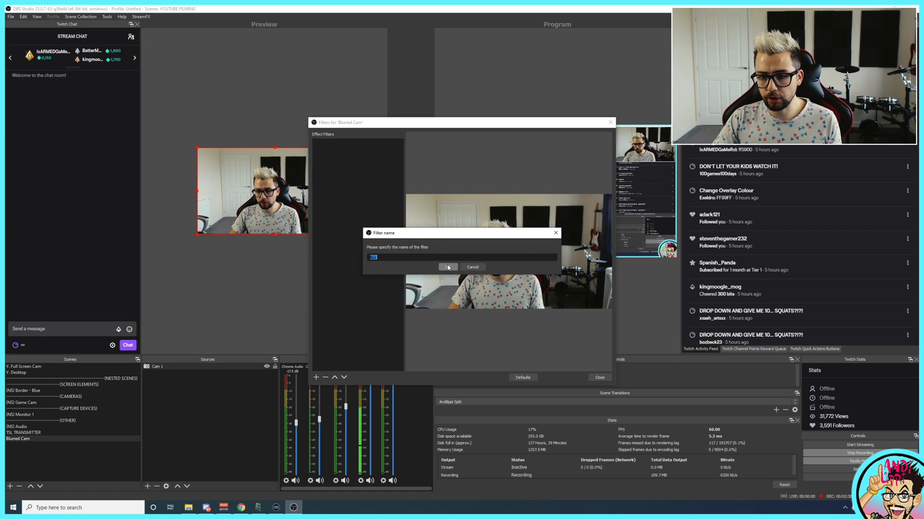
pyautogui.click(447, 266)
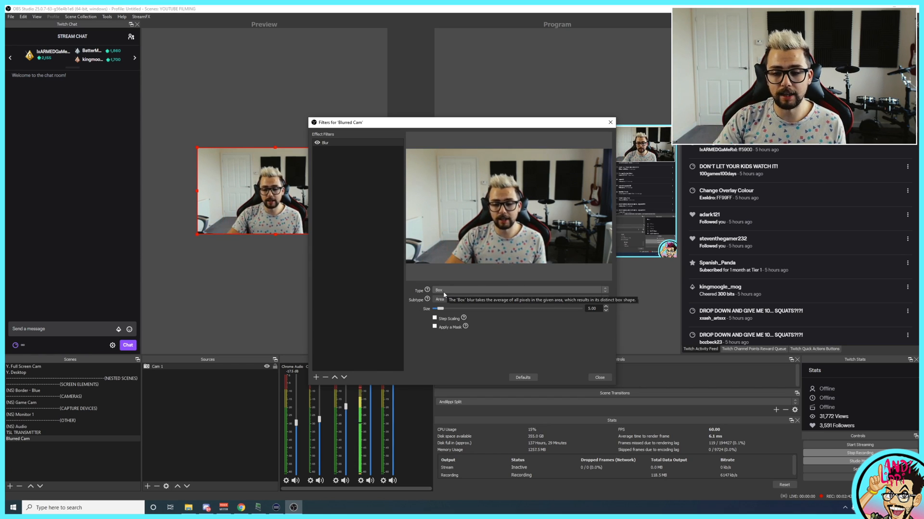
# Set the blur Type to Box and bring the Size slider to 12.
pyautogui.click(518, 299)
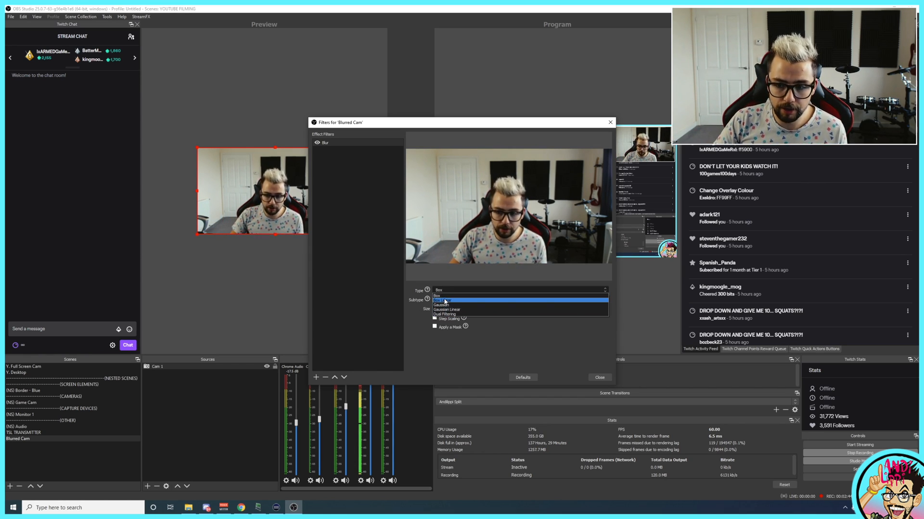
pyautogui.click(447, 305)
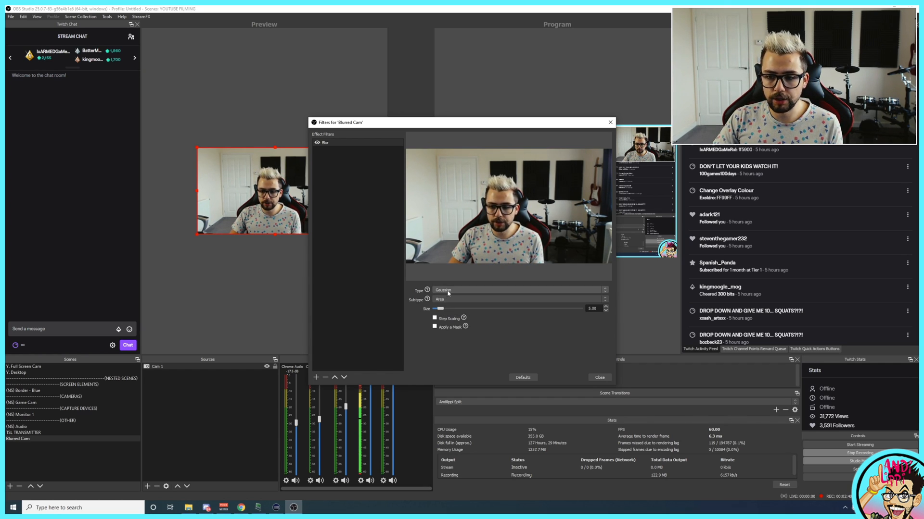
pyautogui.click(519, 290)
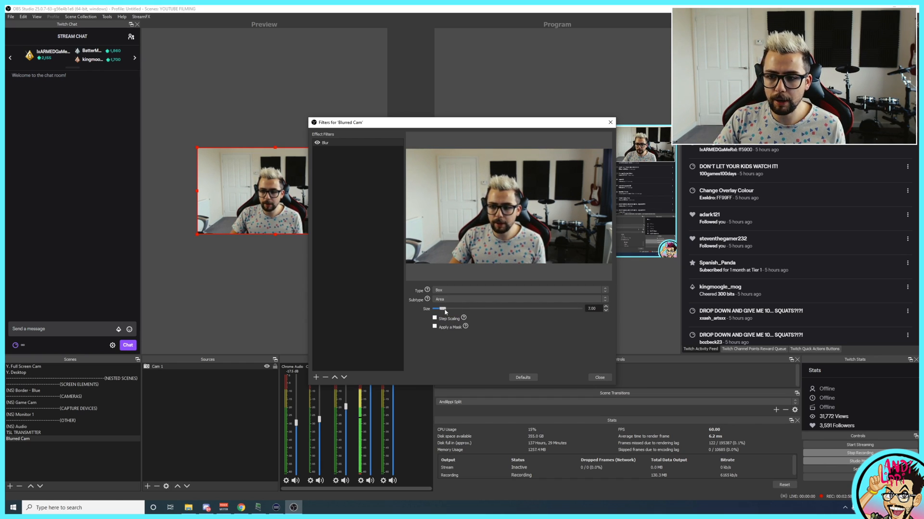
pyautogui.moveTo(440, 308); pyautogui.dragTo(487, 308)
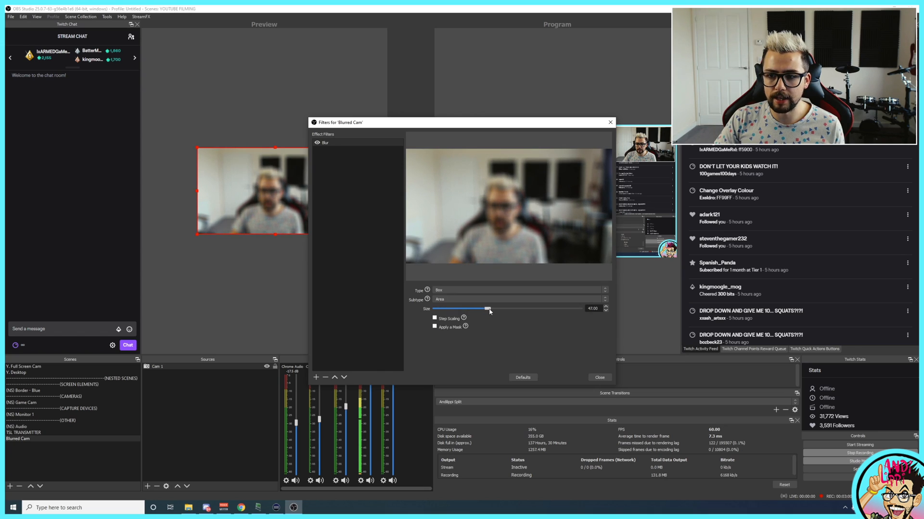
pyautogui.moveTo(488, 308); pyautogui.dragTo(439, 308)
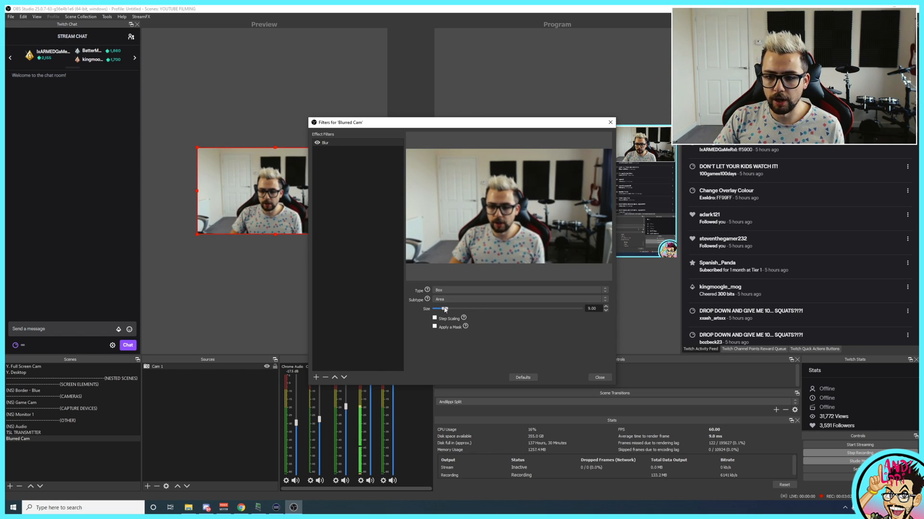
pyautogui.moveTo(443, 308); pyautogui.dragTo(451, 308)
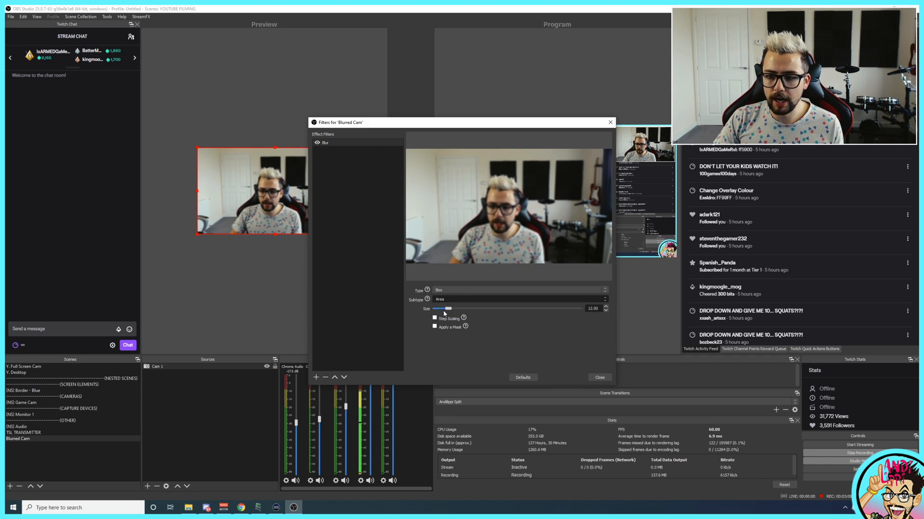
# Try the Directional and Rotational subtypes, testing and resetting the rotation angle.
pyautogui.click(518, 299)
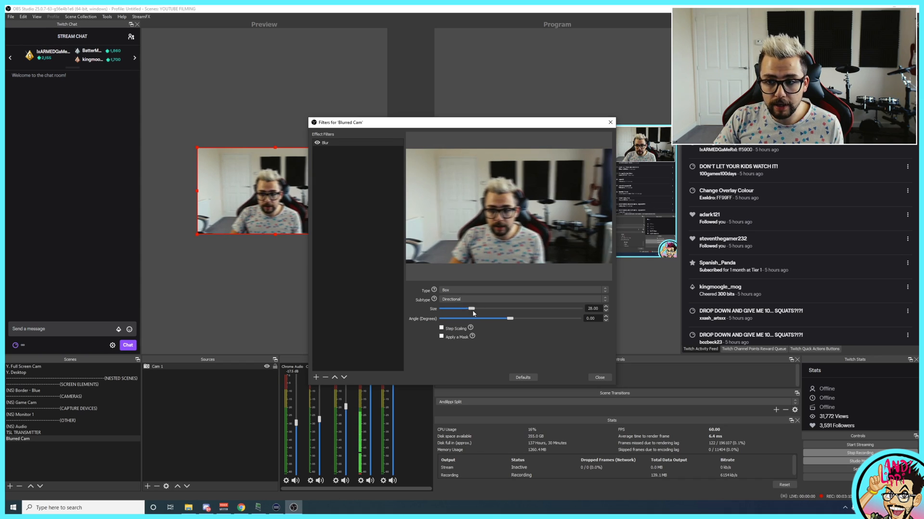
pyautogui.click(522, 299)
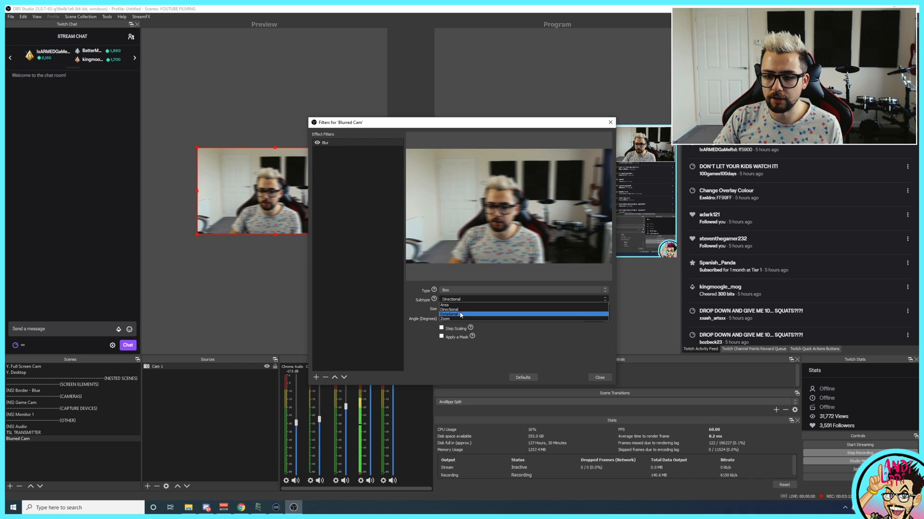
pyautogui.click(448, 315)
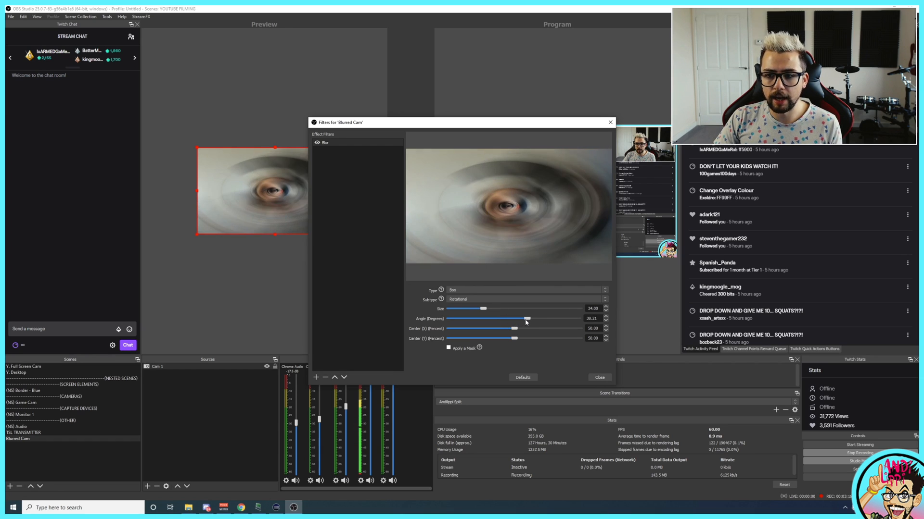
pyautogui.moveTo(527, 318); pyautogui.dragTo(449, 318)
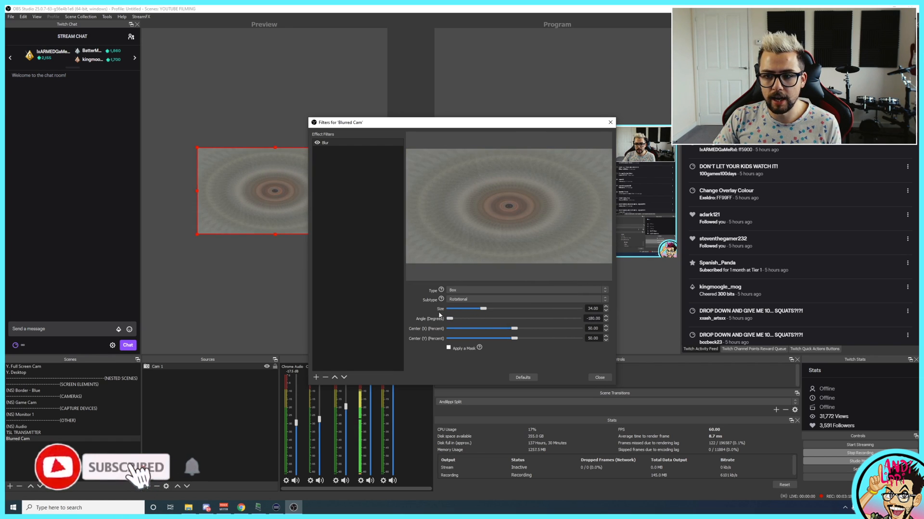
pyautogui.moveTo(450, 318); pyautogui.dragTo(514, 318)
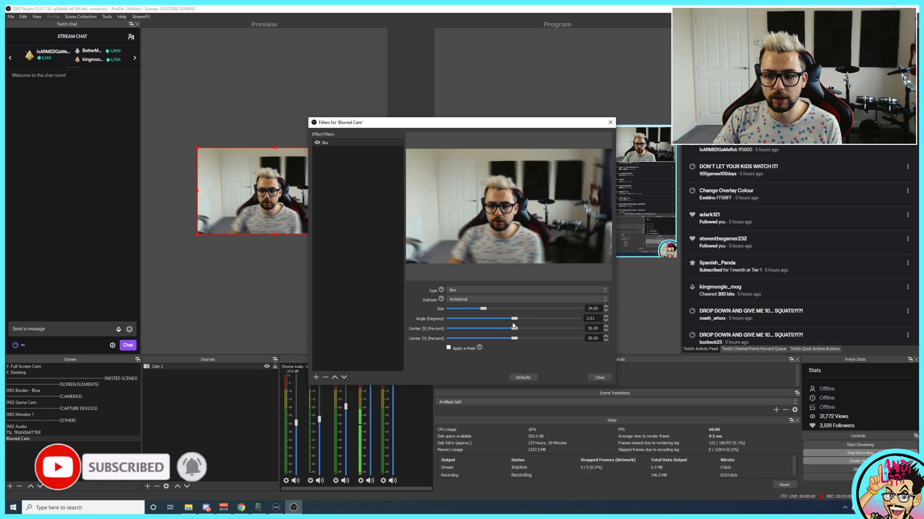
# Switch the blur subtype to Zoom and settle its size at 80.
pyautogui.click(525, 299)
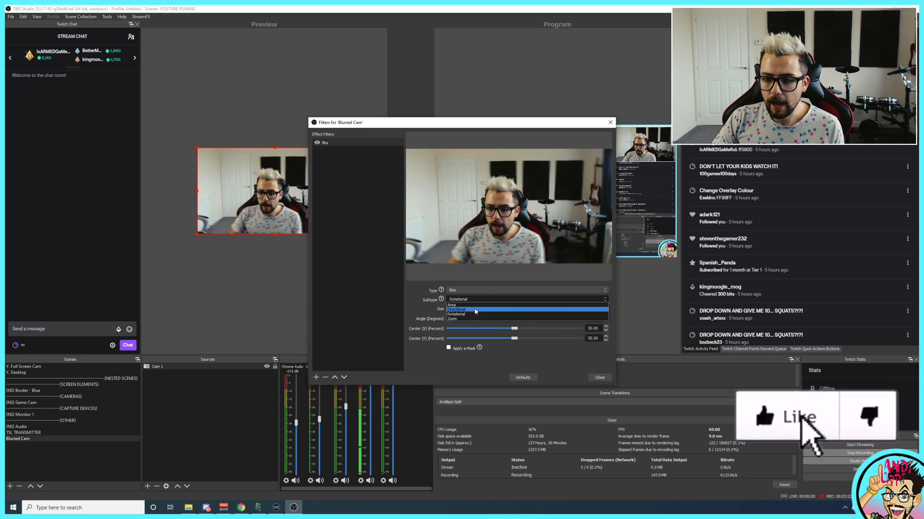
pyautogui.click(453, 319)
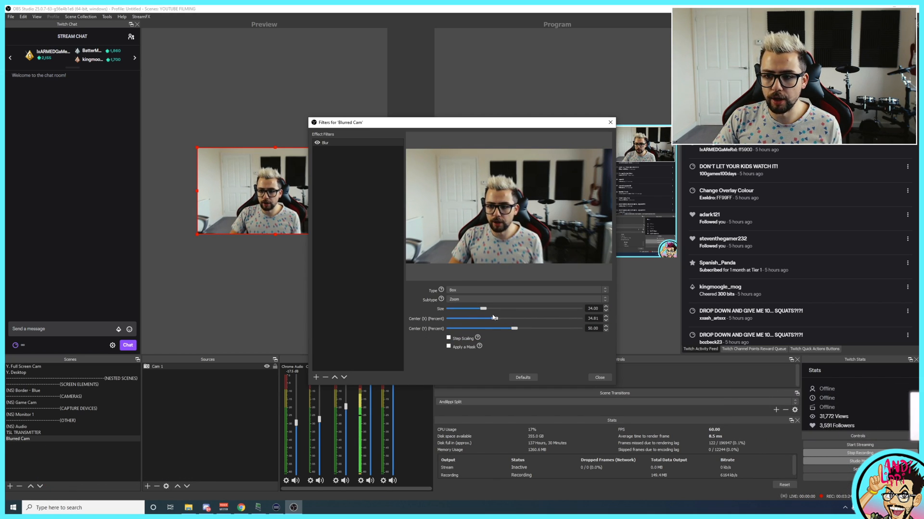
pyautogui.moveTo(466, 308); pyautogui.dragTo(534, 308)
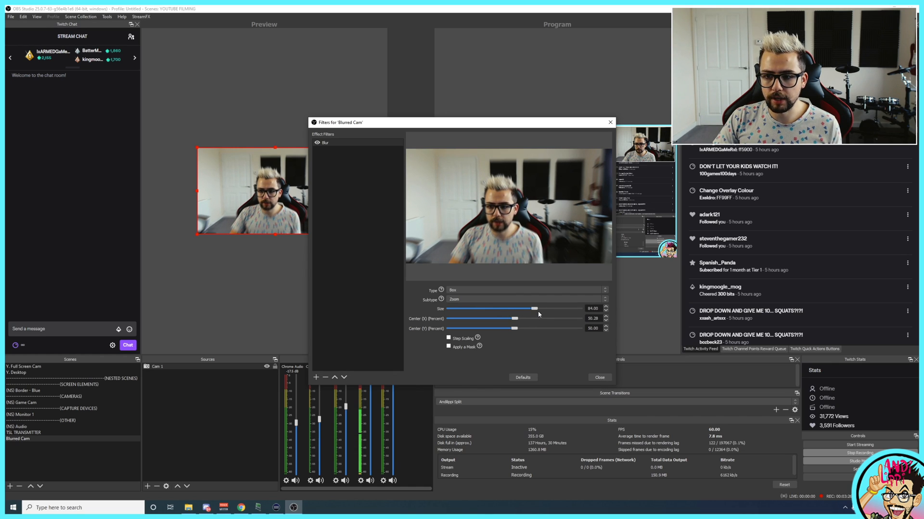
pyautogui.moveTo(533, 309); pyautogui.dragTo(568, 308)
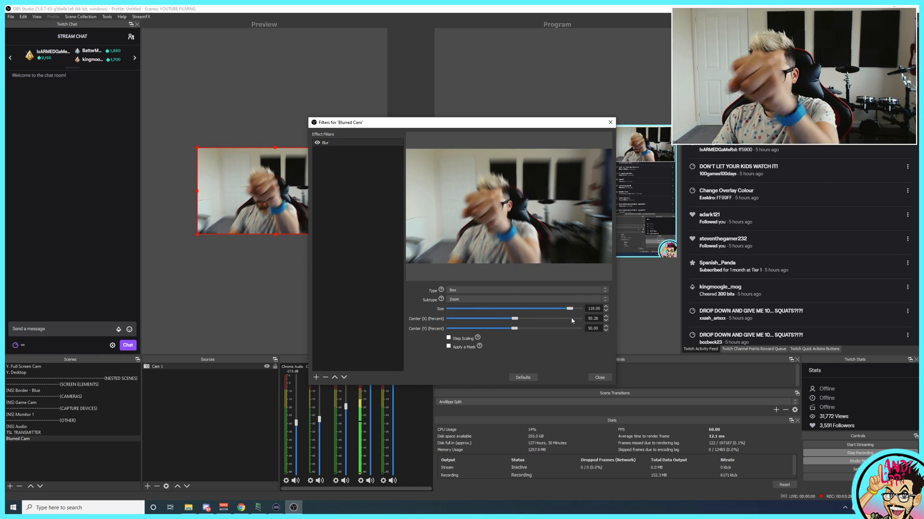
pyautogui.moveTo(569, 308); pyautogui.dragTo(529, 307)
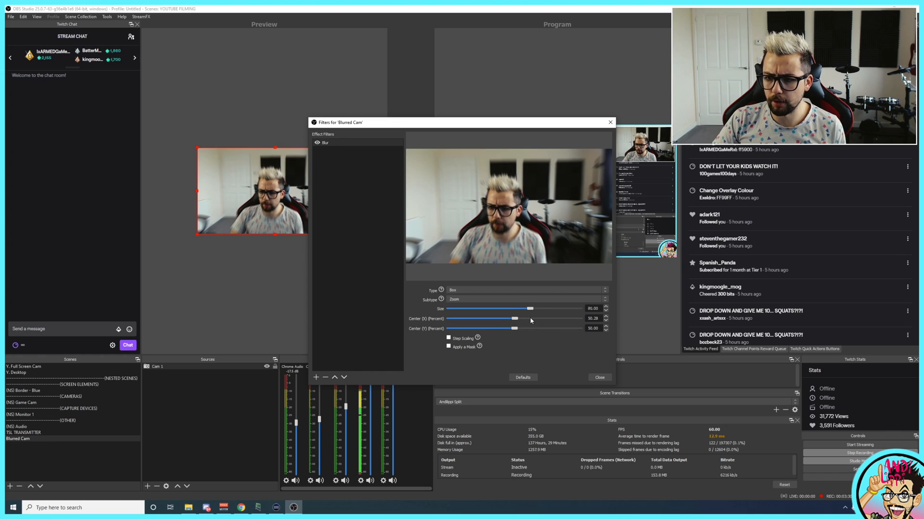
pyautogui.click(524, 300)
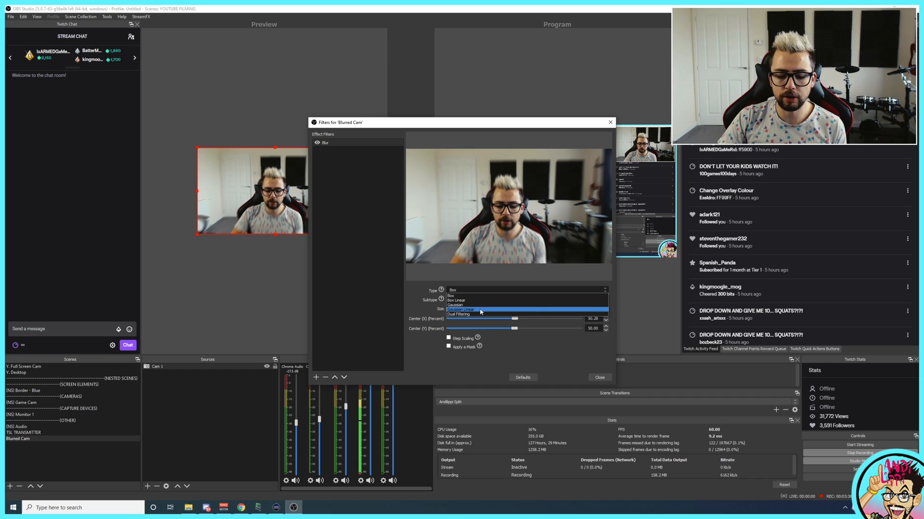
# Change the blur Type to Dual Filtering with Size 4.
pyautogui.click(459, 315)
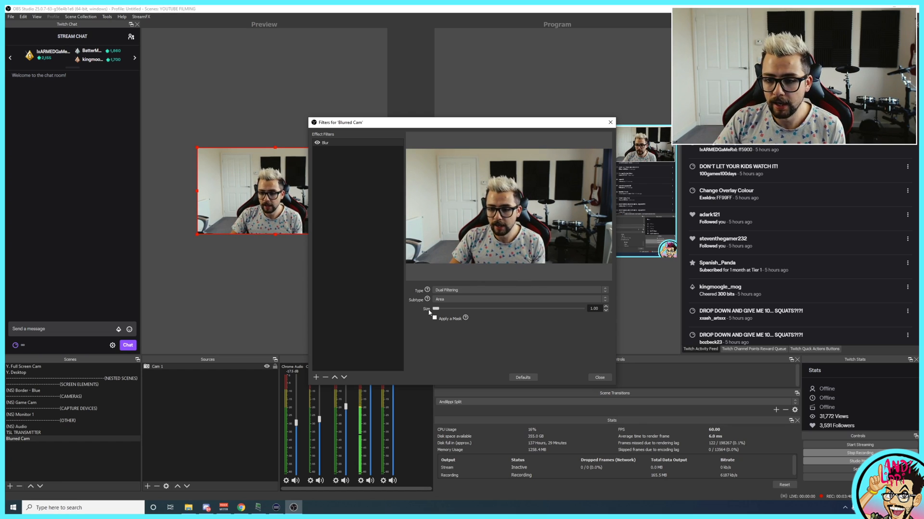
pyautogui.moveTo(435, 308); pyautogui.dragTo(443, 308)
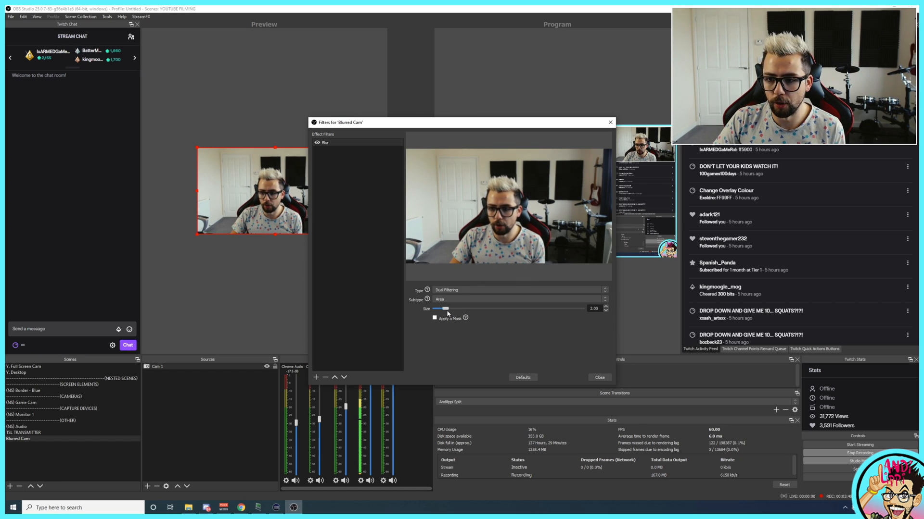
pyautogui.moveTo(440, 308); pyautogui.dragTo(462, 307)
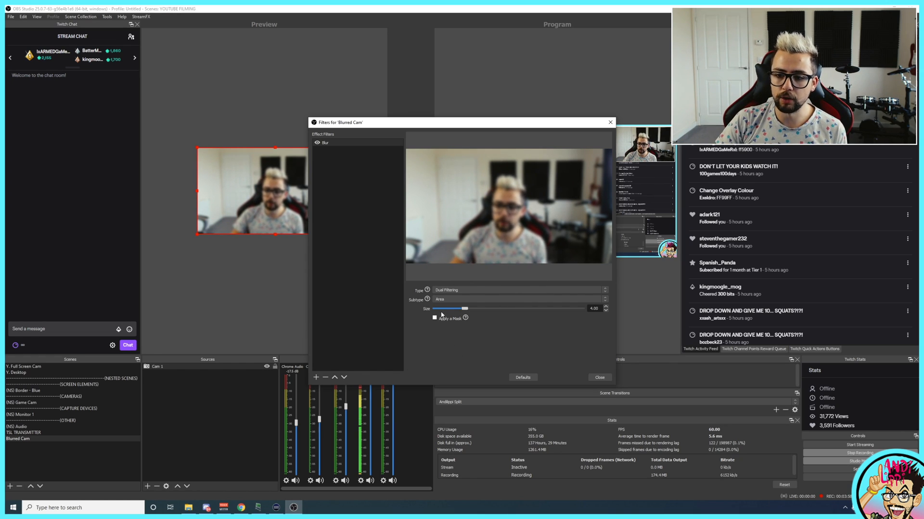
# Experiment with the blur mask's region edges and feather, then leave the whole camera blurred.
pyautogui.click(434, 317)
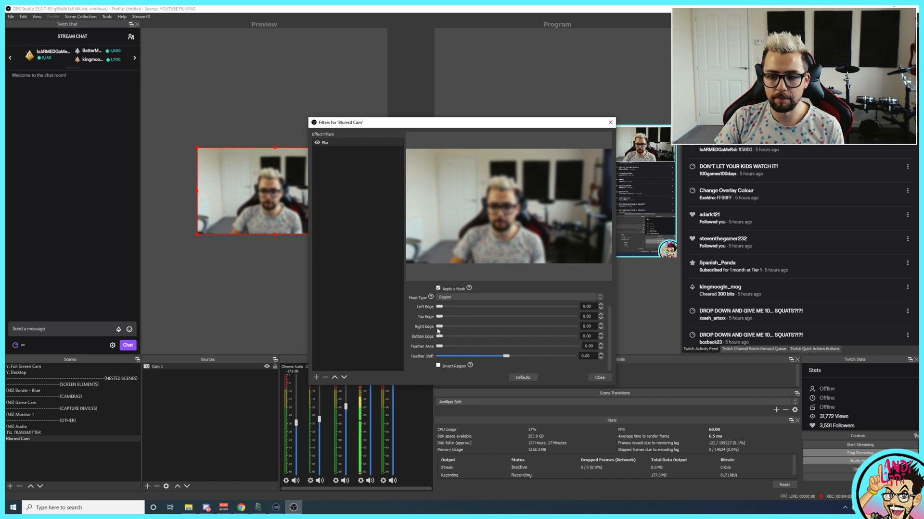
pyautogui.moveTo(439, 326); pyautogui.dragTo(518, 326)
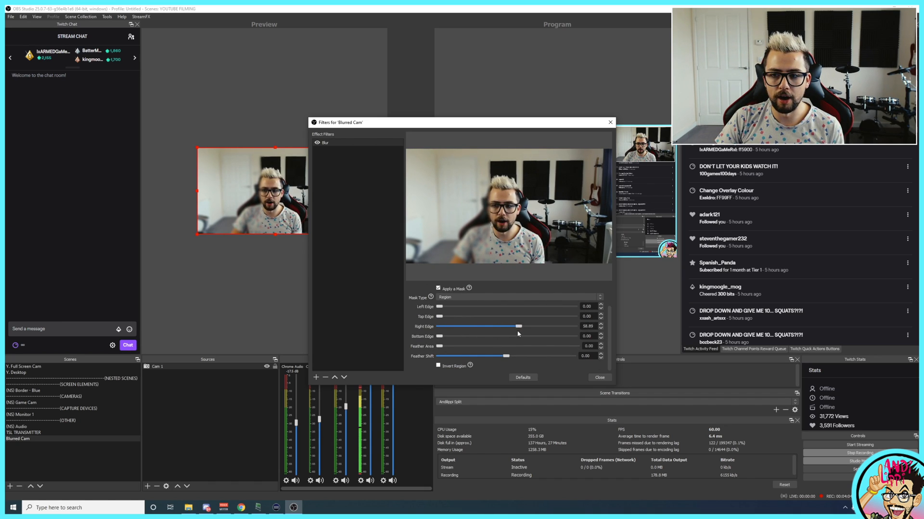
pyautogui.moveTo(519, 326); pyautogui.dragTo(480, 326)
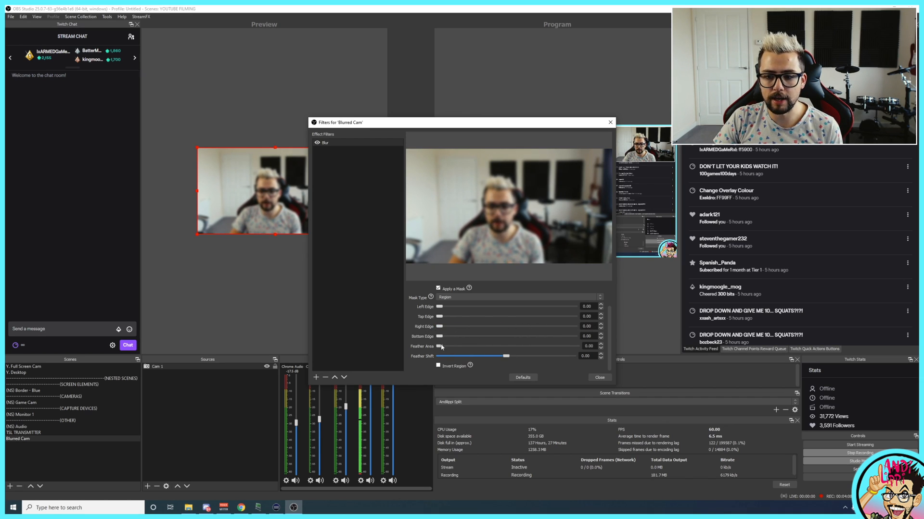
pyautogui.moveTo(439, 336); pyautogui.dragTo(457, 336)
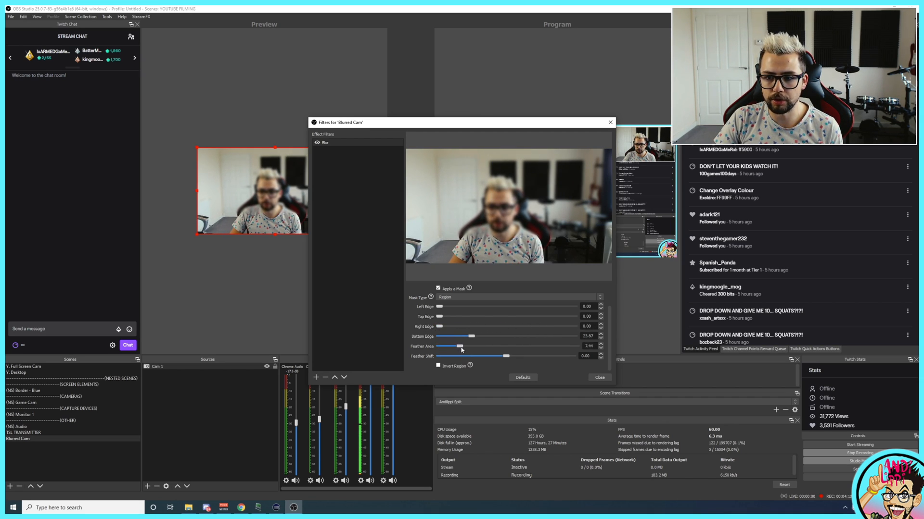
pyautogui.moveTo(462, 346); pyautogui.dragTo(476, 346)
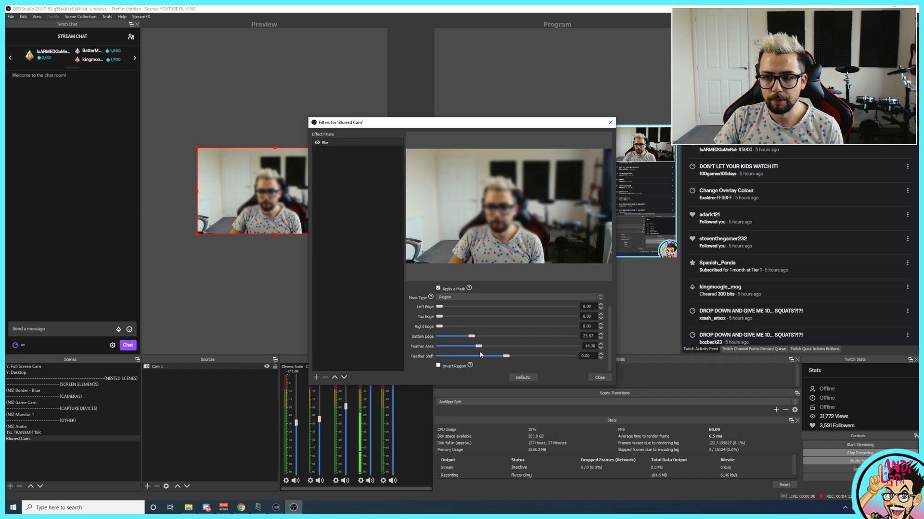
pyautogui.moveTo(471, 336); pyautogui.dragTo(445, 336)
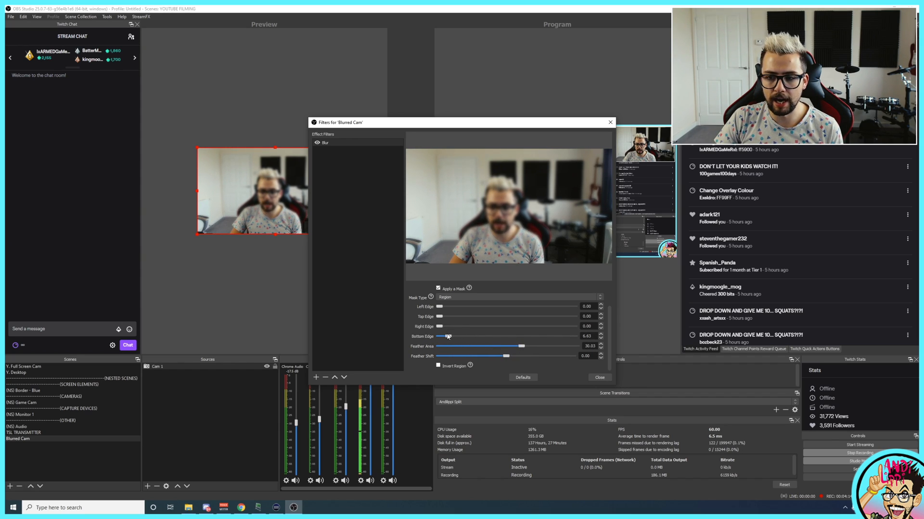
pyautogui.moveTo(447, 337); pyautogui.dragTo(508, 336)
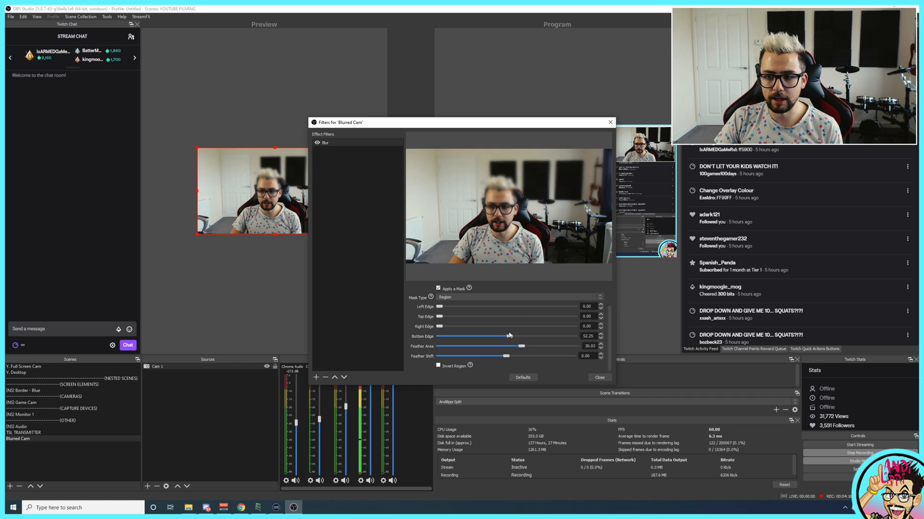
pyautogui.moveTo(508, 336); pyautogui.dragTo(533, 336)
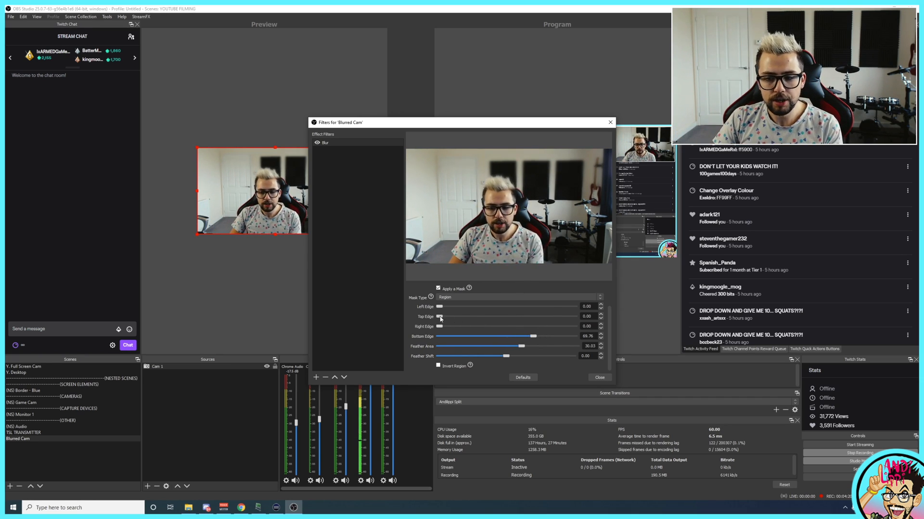
pyautogui.moveTo(439, 317); pyautogui.dragTo(457, 316)
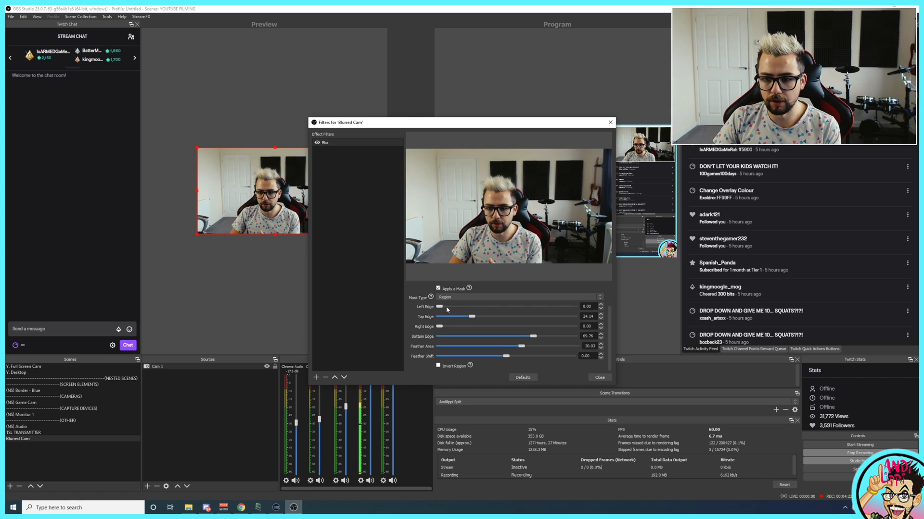
pyautogui.moveTo(439, 306); pyautogui.dragTo(520, 306)
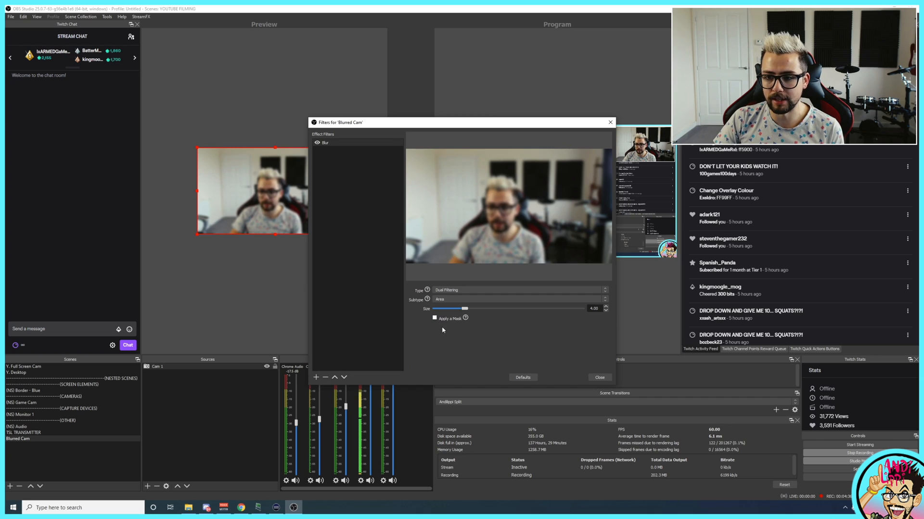
# Close the Filters window and create a new scene named 'Let's Chat'.
pyautogui.click(599, 377)
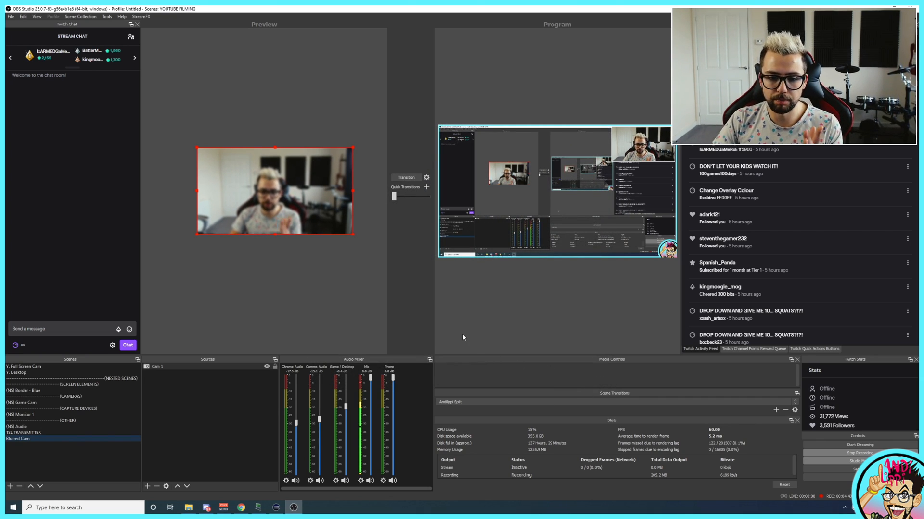
pyautogui.click(10, 485)
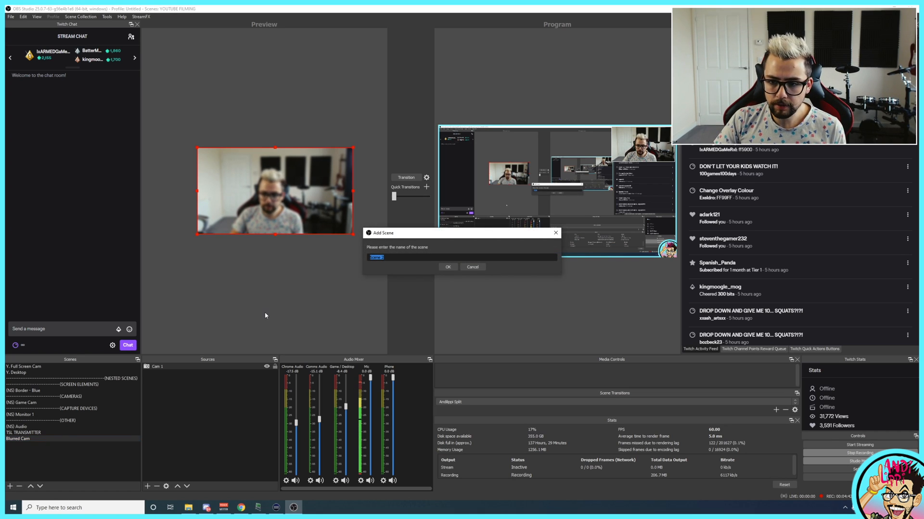
pyautogui.write("Let's C")
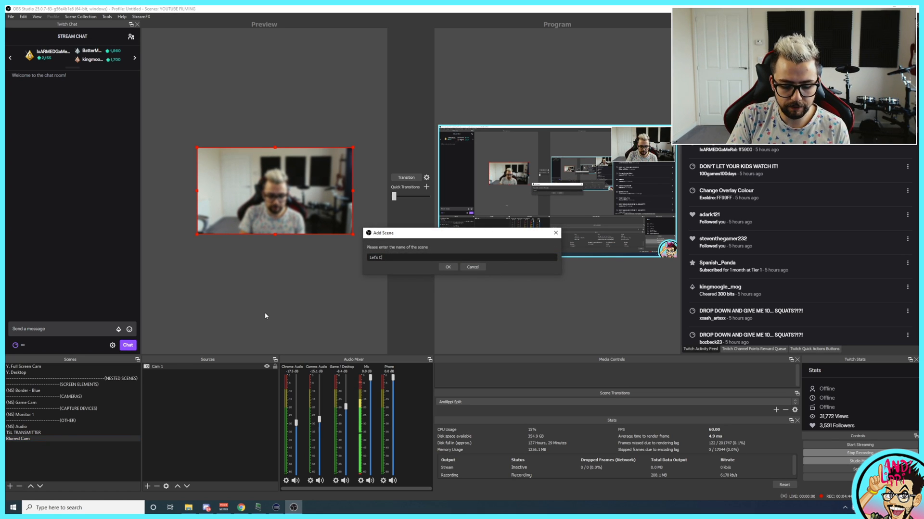
pyautogui.click(447, 267)
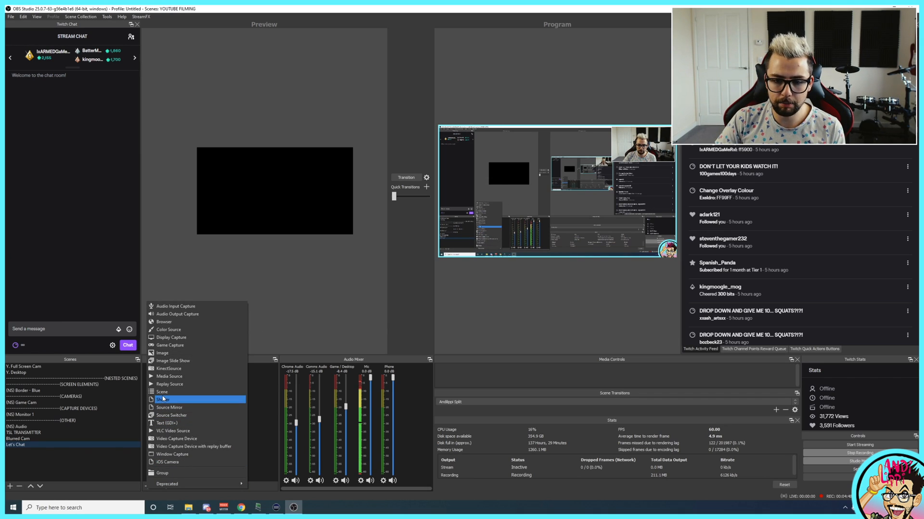
# Add the existing Cam 1 video capture device to Let's Chat.
pyautogui.click(176, 439)
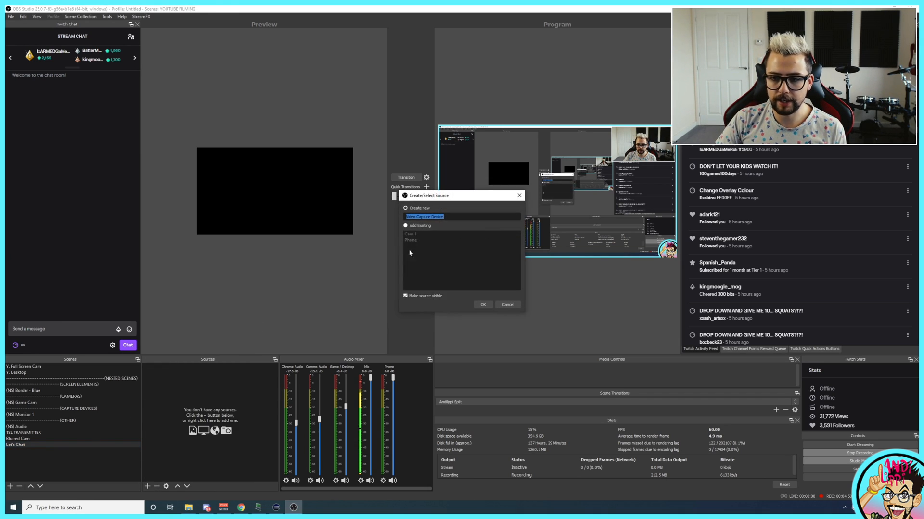
pyautogui.click(405, 226)
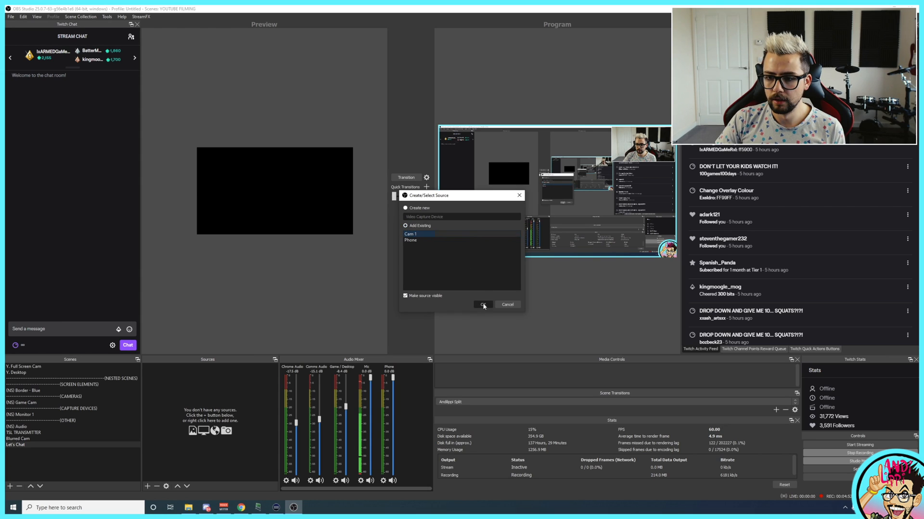
pyautogui.click(482, 305)
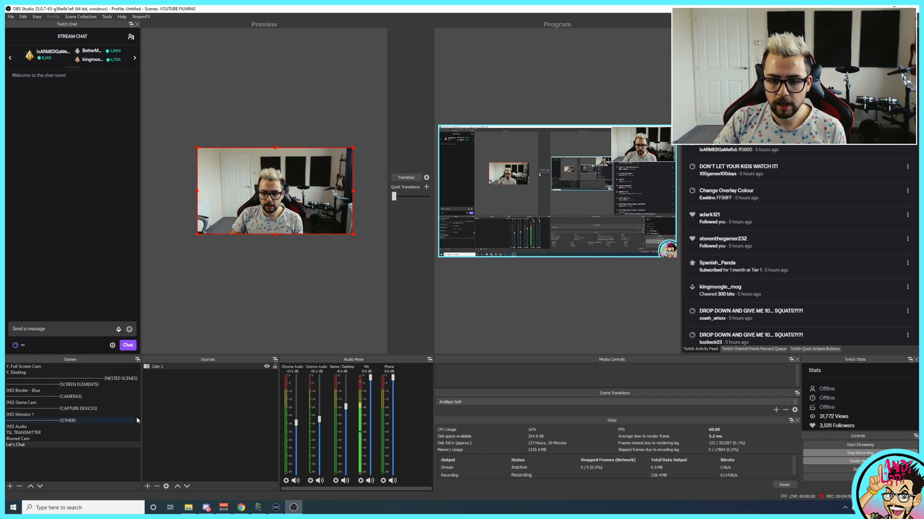
# Nest the existing Blurred Cam scene into Let's Chat as a scene source.
pyautogui.click(17, 439)
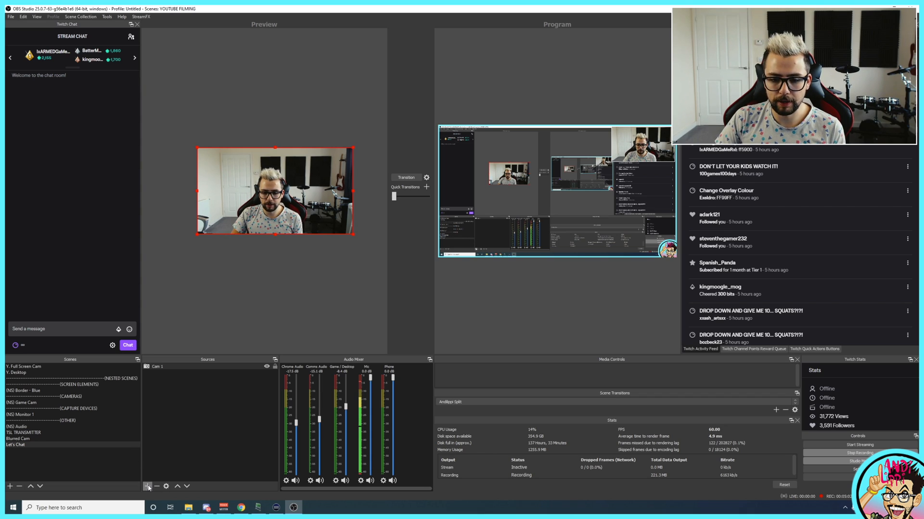
pyautogui.click(148, 486)
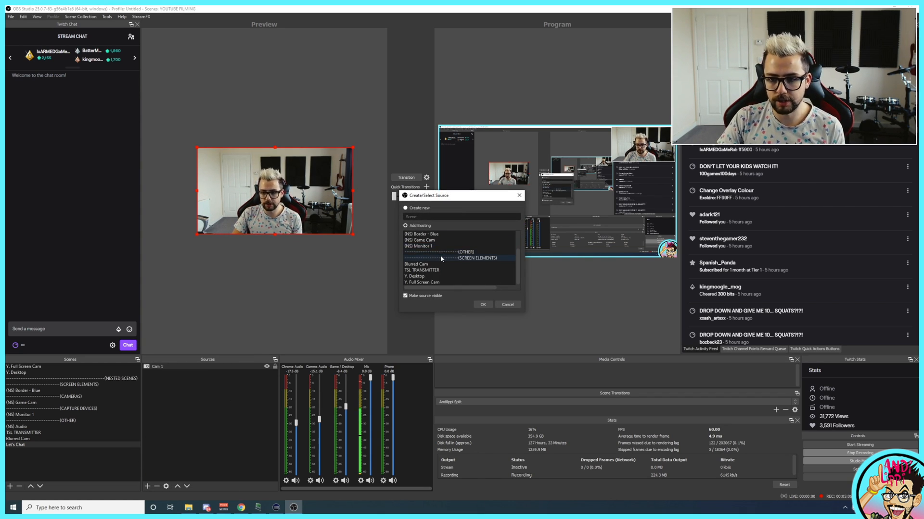
pyautogui.click(418, 264)
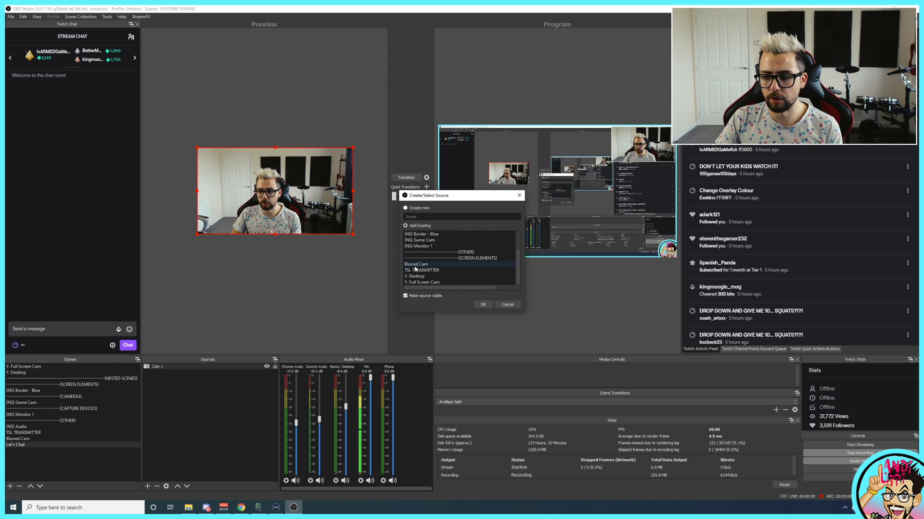
pyautogui.click(415, 264)
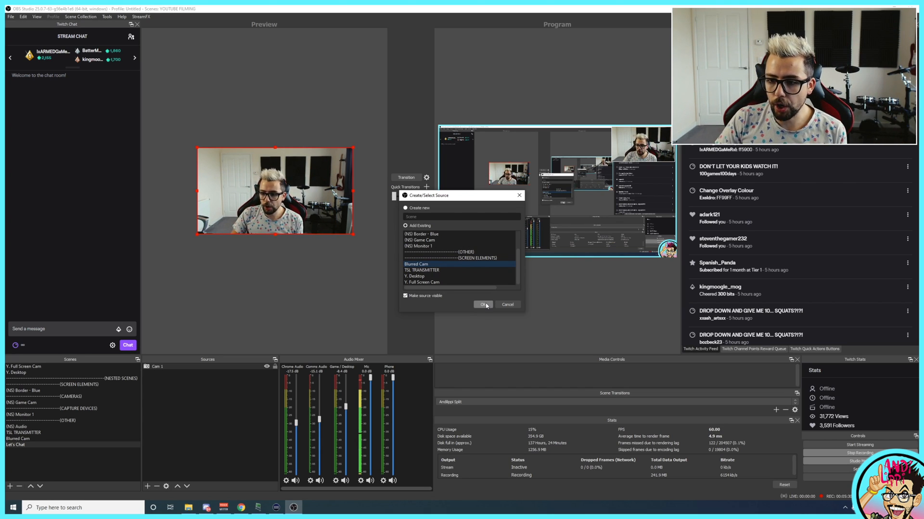
pyautogui.click(482, 304)
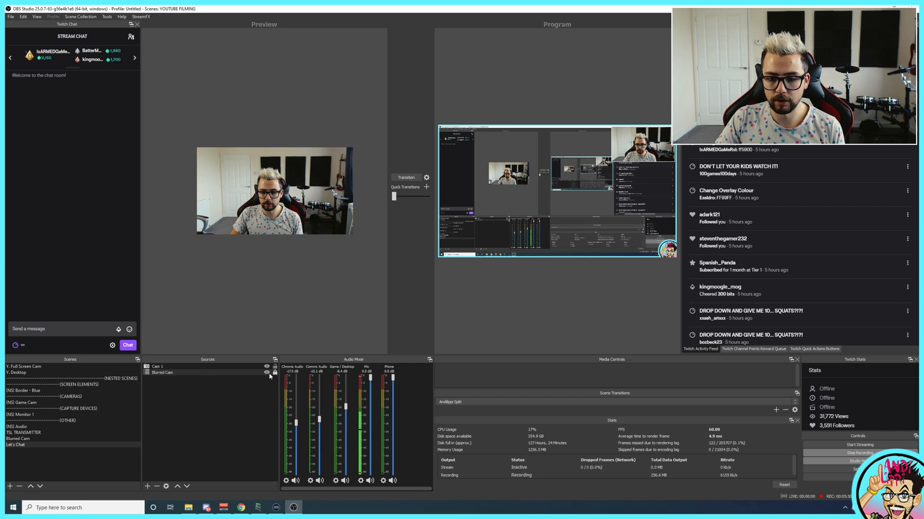
pyautogui.click(158, 366)
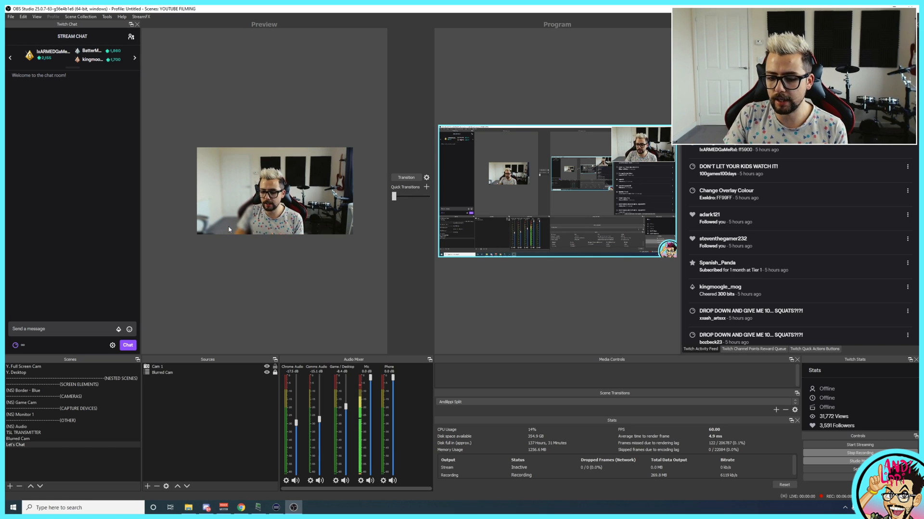
# Switch Blurred Cam's blur to Box, trying sizes 128 and 1 before settling on 9.
pyautogui.click(162, 372)
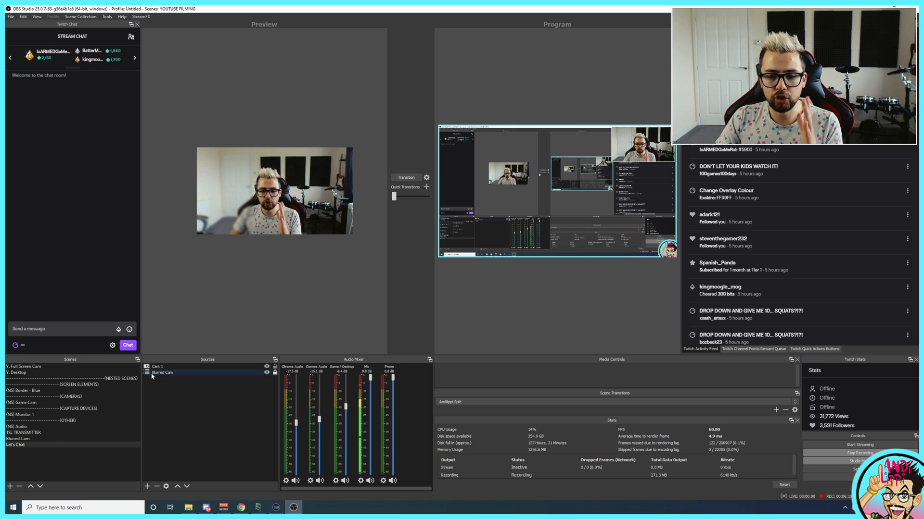
pyautogui.click(18, 439)
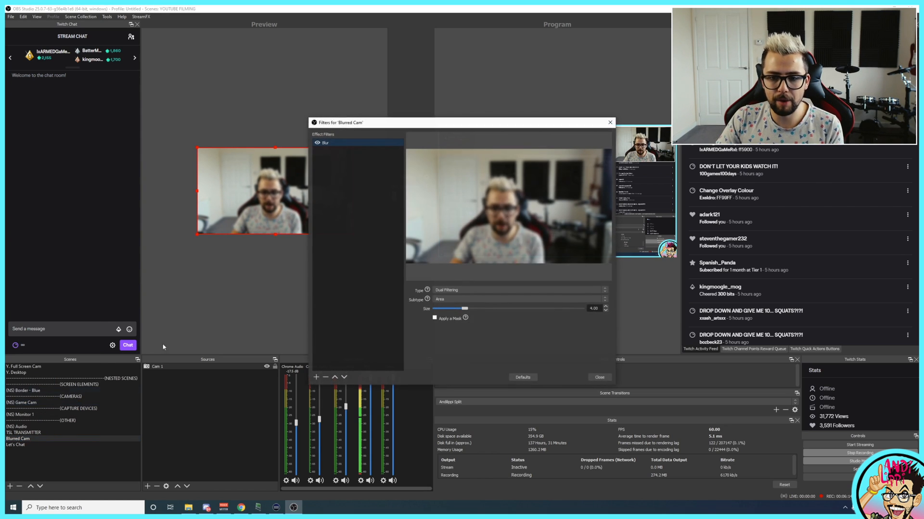
pyautogui.click(518, 290)
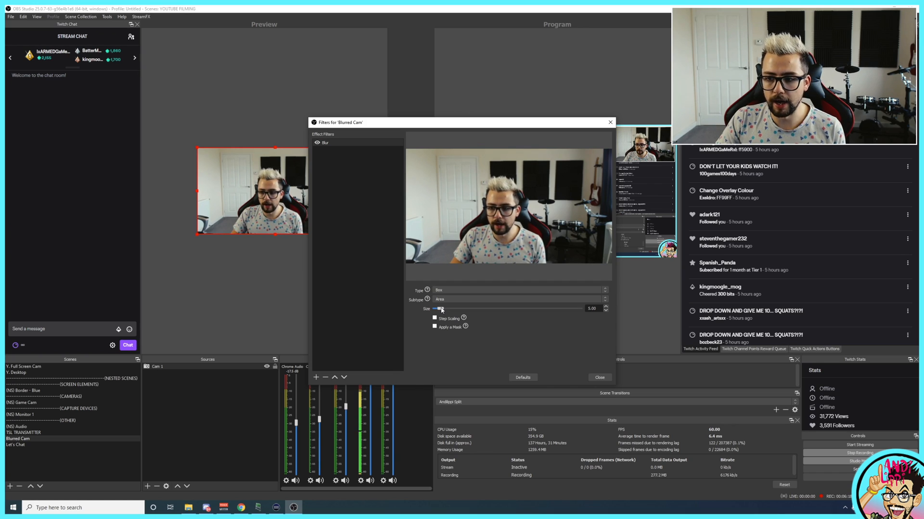
pyautogui.moveTo(439, 308); pyautogui.dragTo(580, 308)
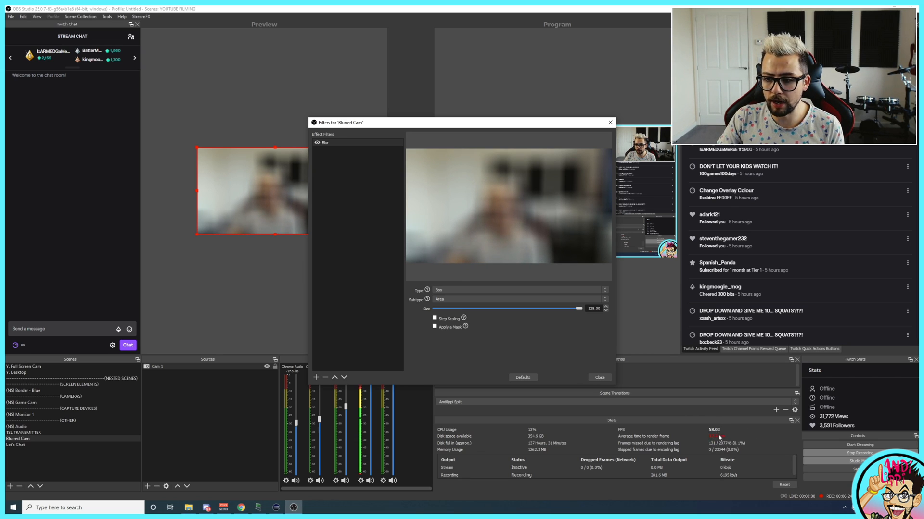
pyautogui.moveTo(580, 308); pyautogui.dragTo(436, 308)
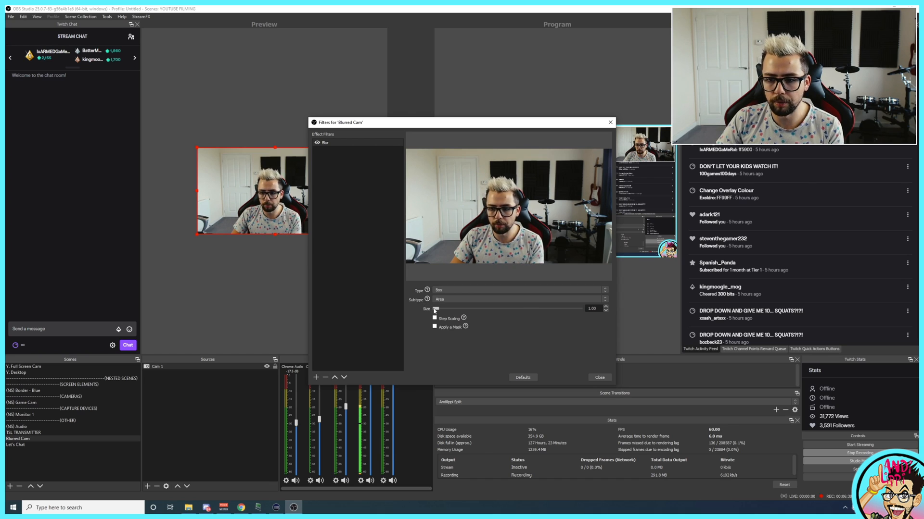
pyautogui.moveTo(436, 309); pyautogui.dragTo(441, 309)
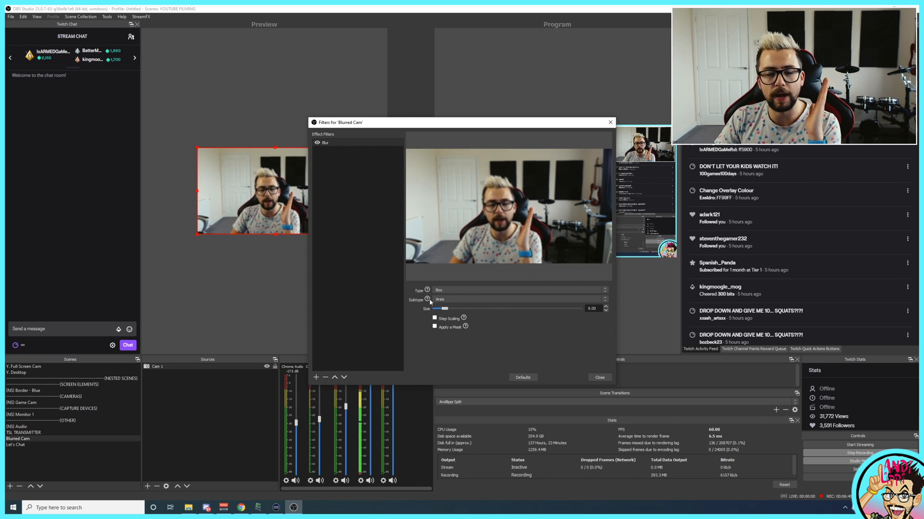
pyautogui.moveTo(439, 290)
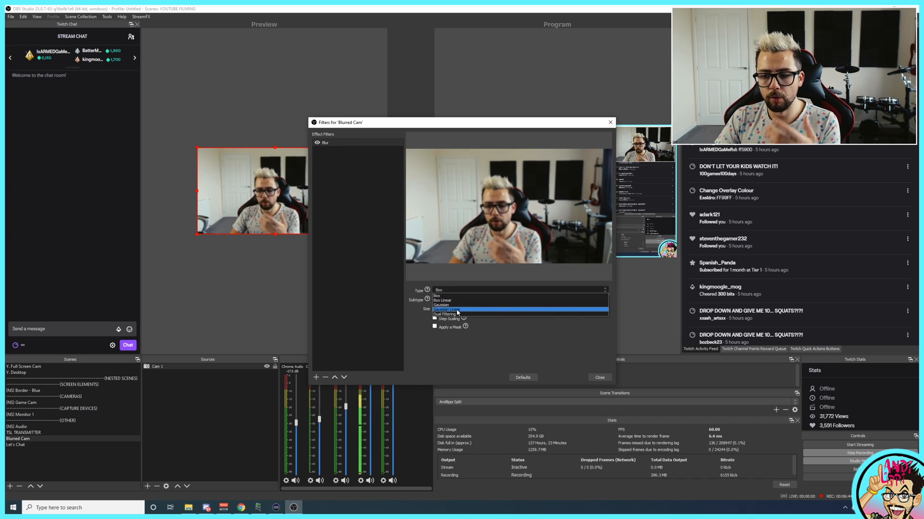
# Set Blurred Cam's blur type back to Dual Filtering with size 4, then close the filters window.
pyautogui.click(459, 314)
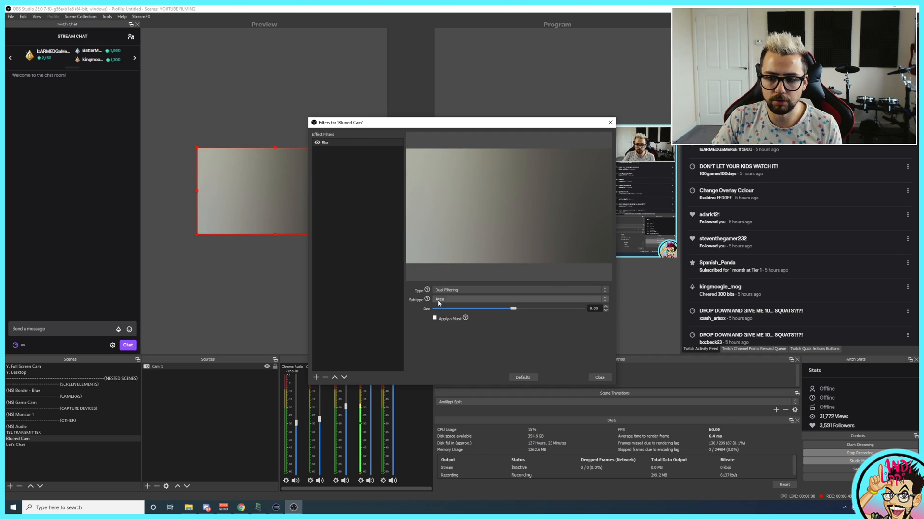
pyautogui.moveTo(512, 308); pyautogui.dragTo(439, 308)
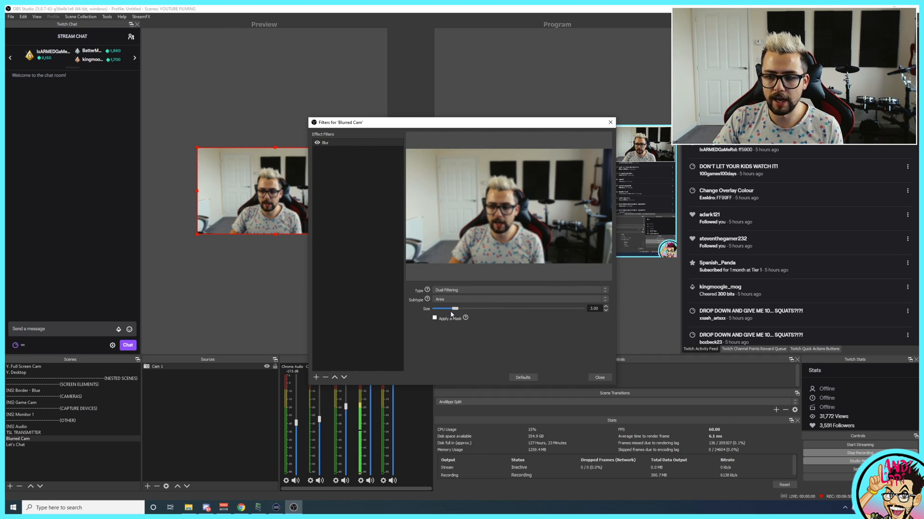
pyautogui.moveTo(439, 309); pyautogui.dragTo(452, 308)
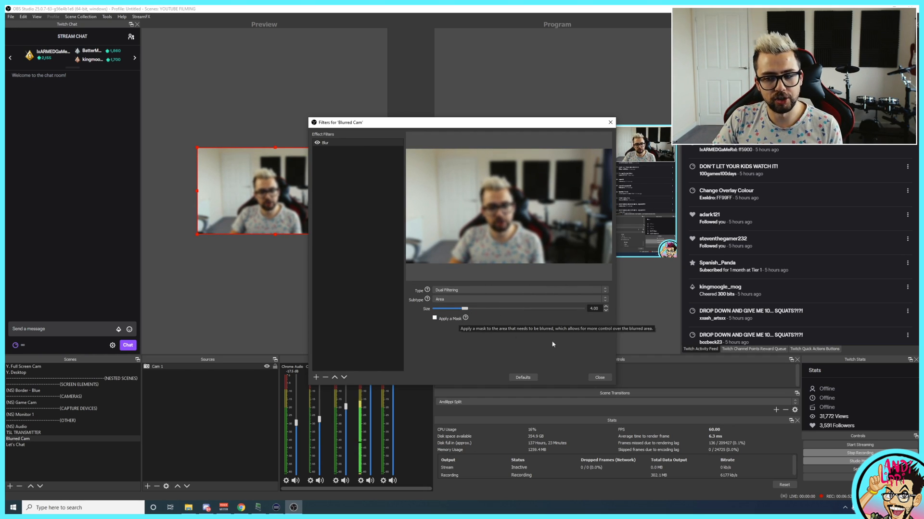
pyautogui.click(599, 378)
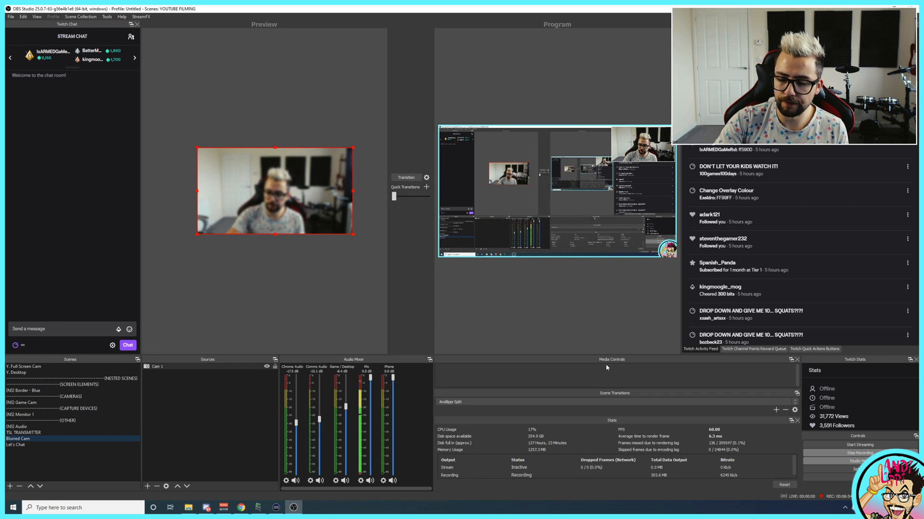